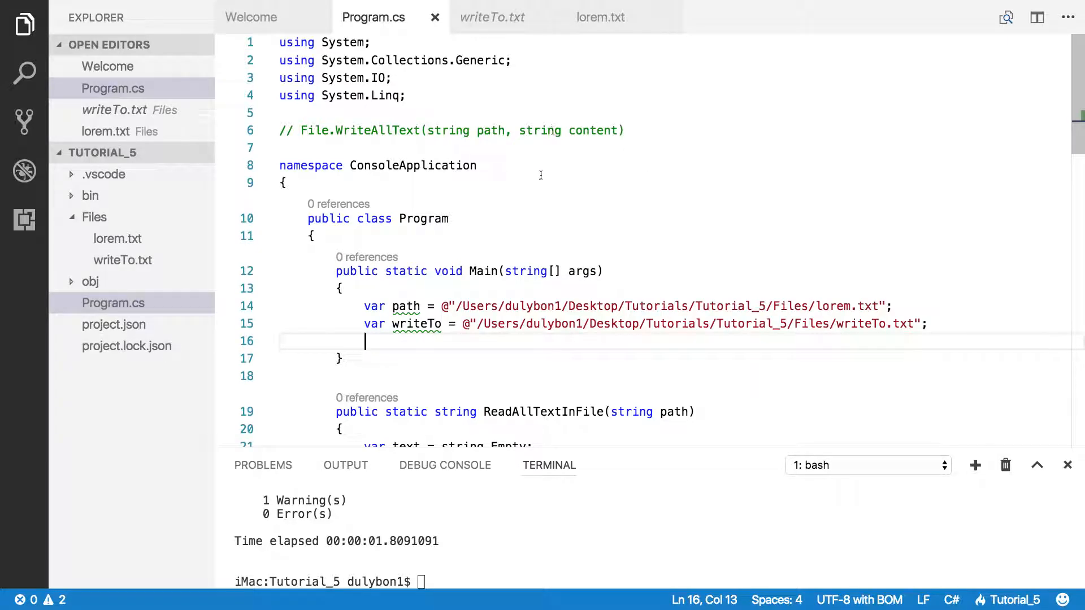
pyautogui.moveTo(339, 165)
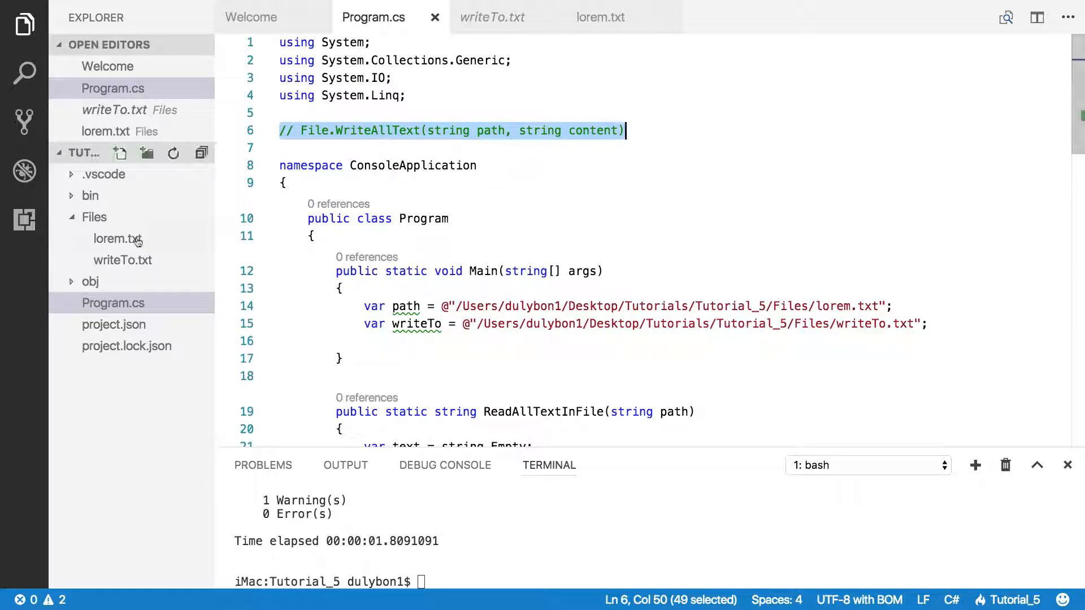
# Step: View lorem.txt from the Files folder in the editor
pyautogui.click(117, 238)
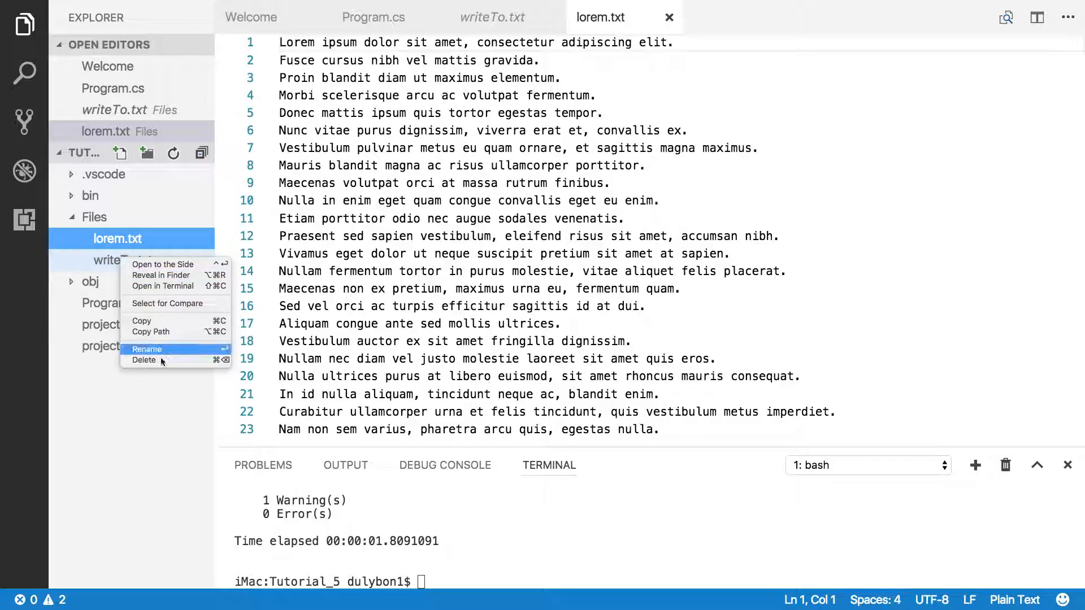
# Step: Delete writeTo.txt to the trash, leaving only lorem.txt, and return to Program.cs
pyautogui.click(143, 359)
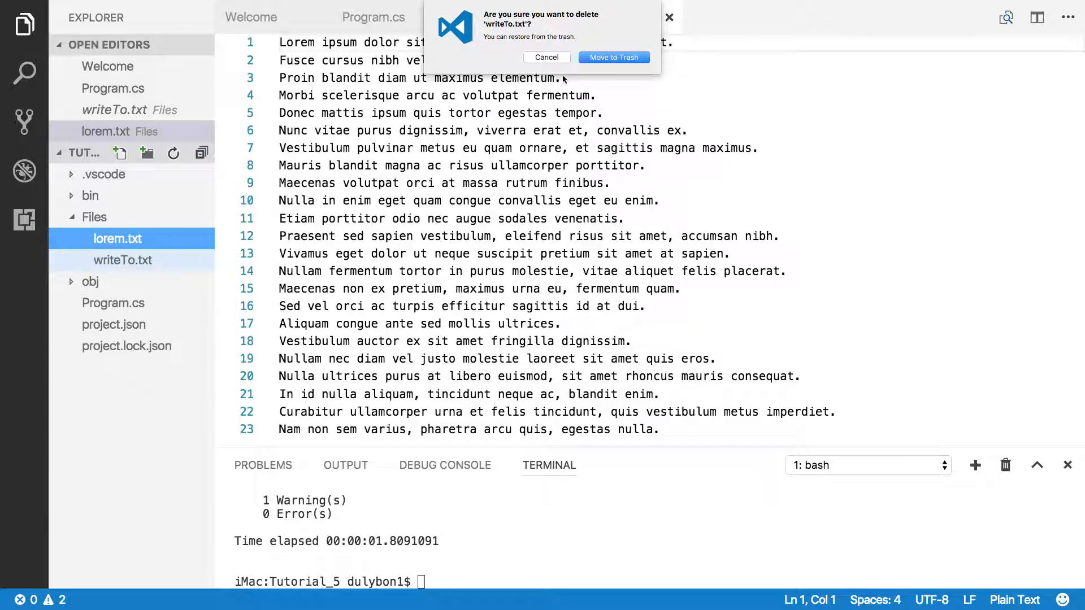
pyautogui.click(611, 57)
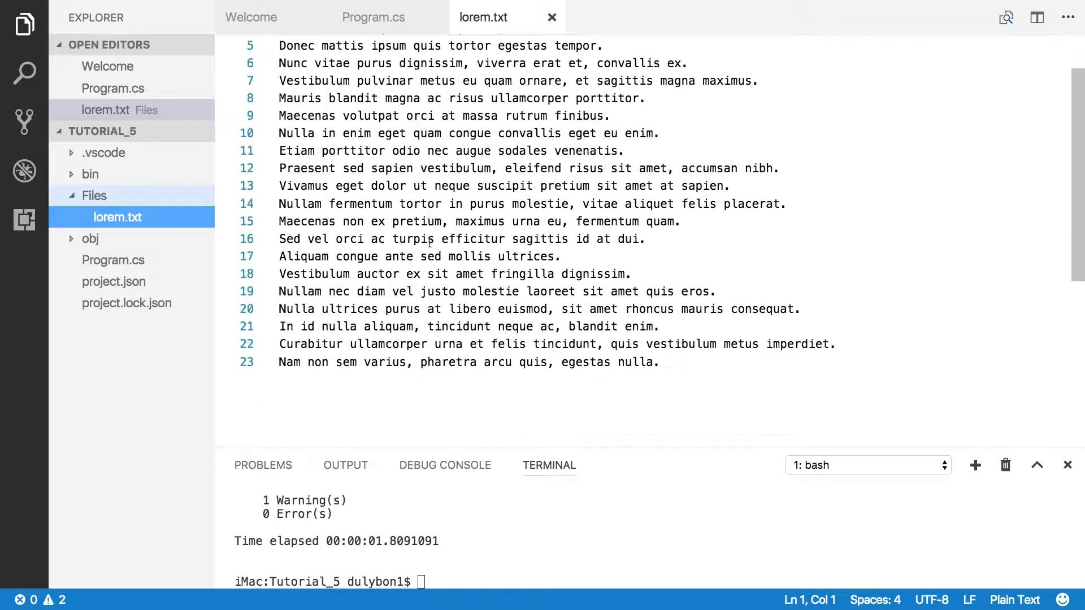
pyautogui.scroll(3)
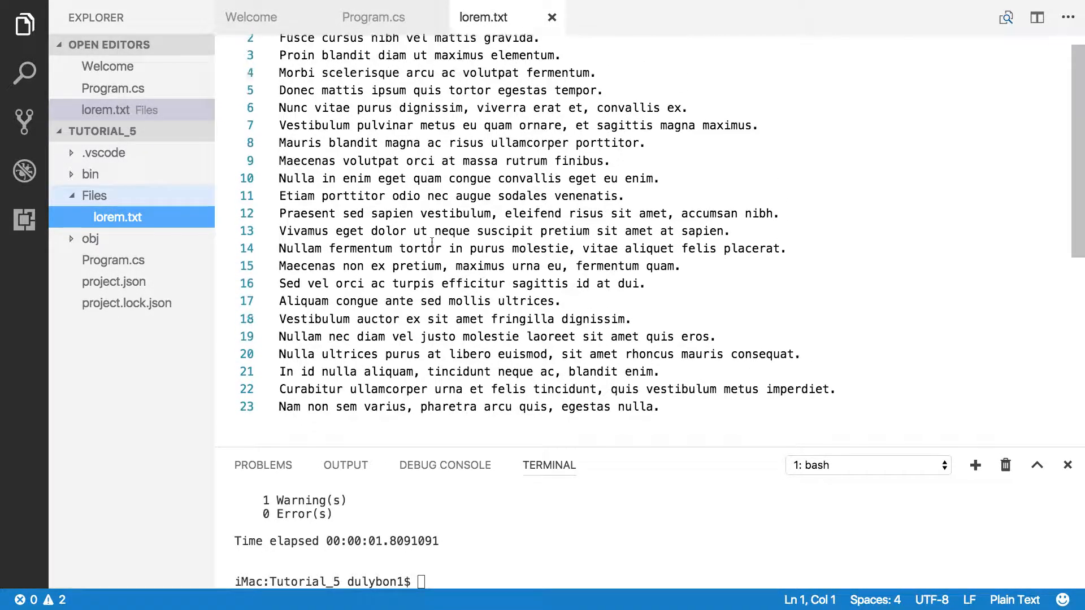
pyautogui.scroll(3)
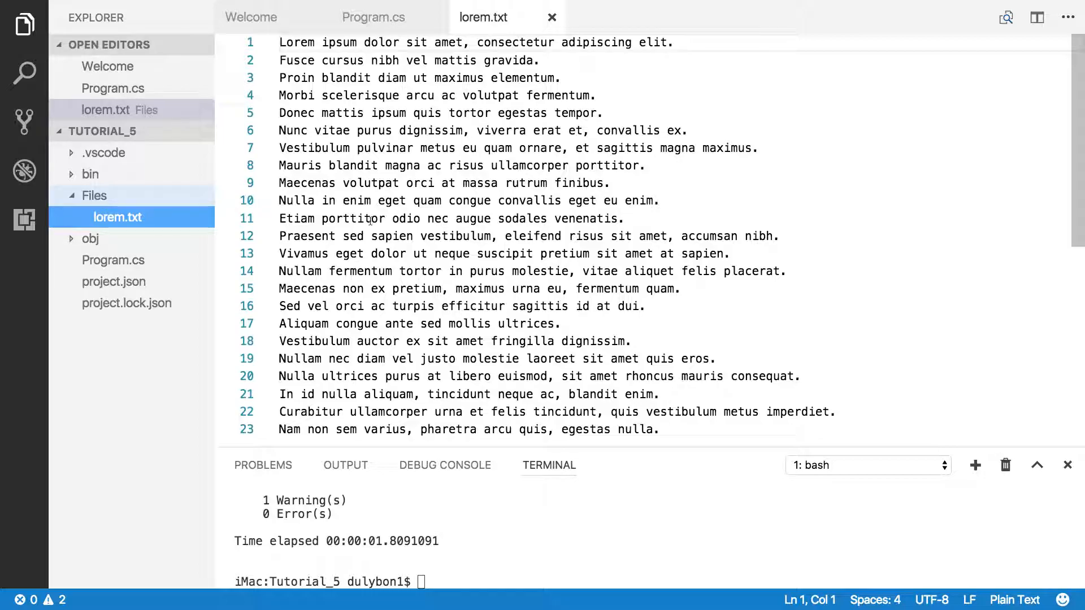
pyautogui.click(373, 17)
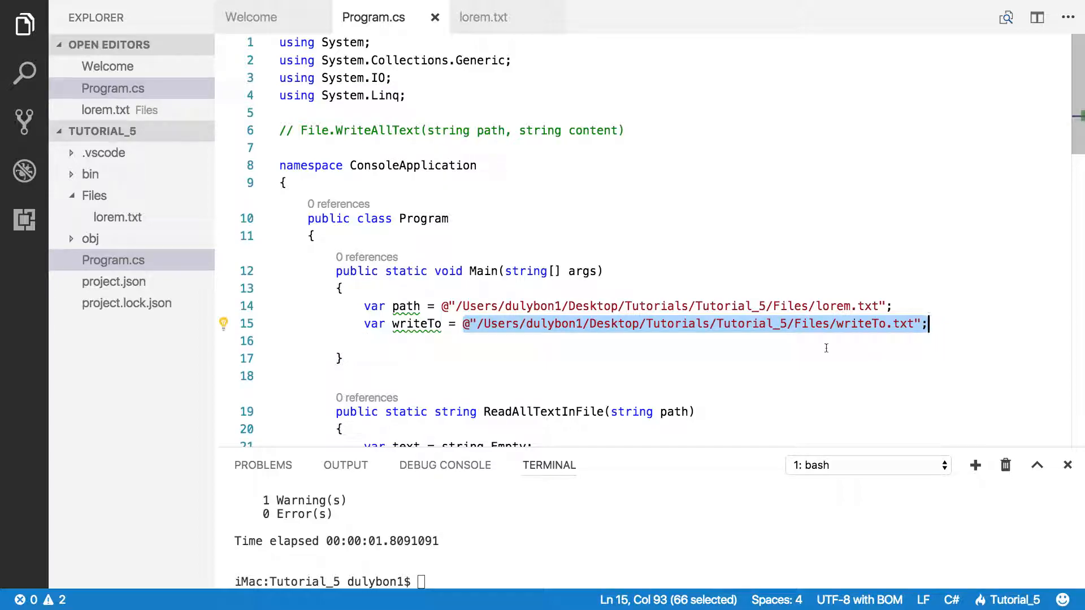
pyautogui.scroll(-3)
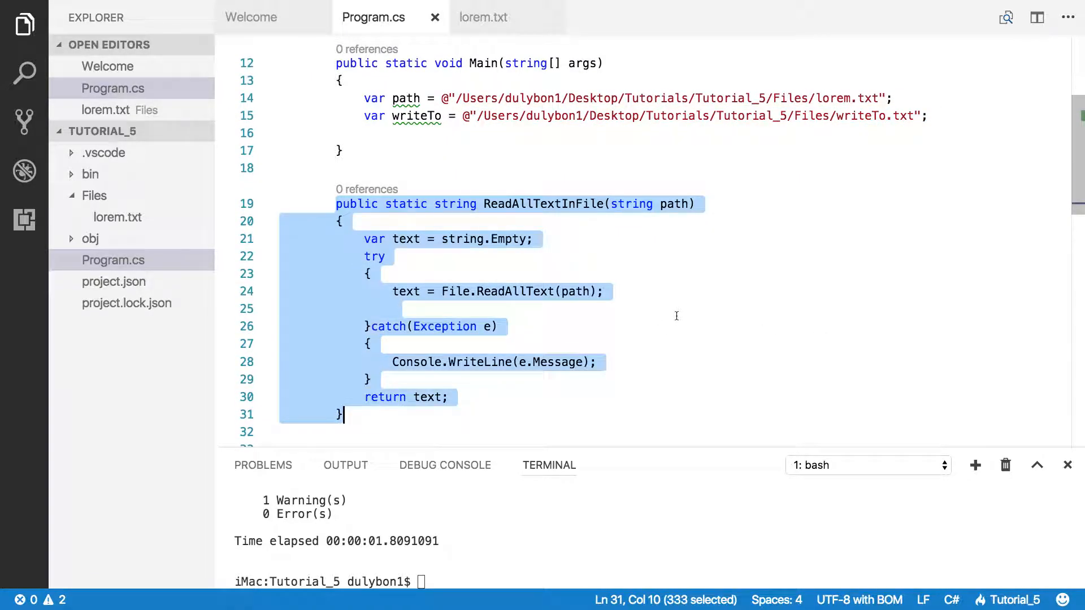
pyautogui.moveTo(561, 260)
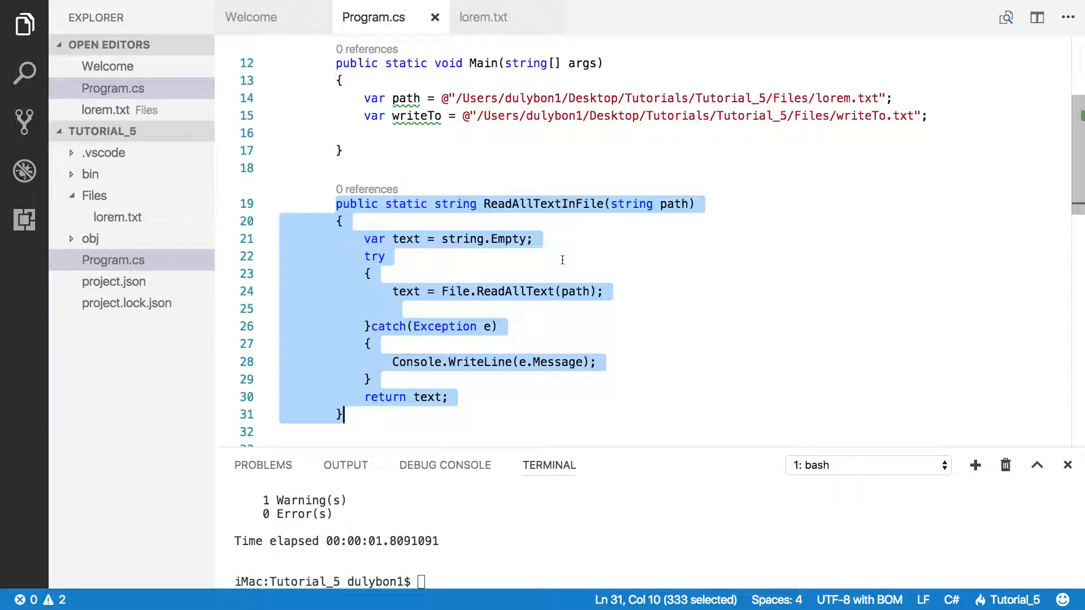
pyautogui.moveTo(521, 221)
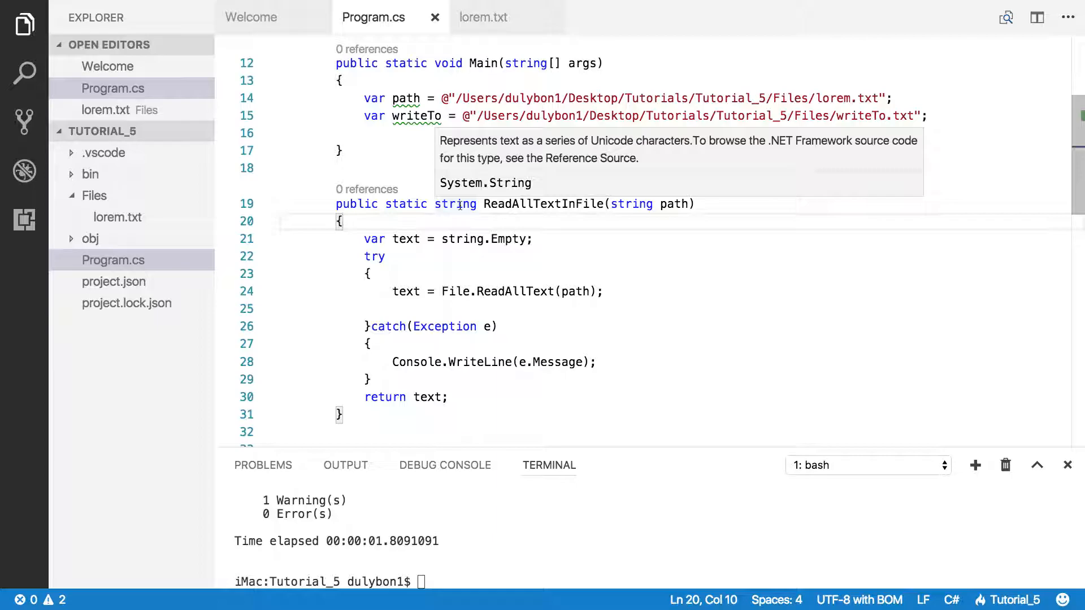
pyautogui.doubleClick(454, 204)
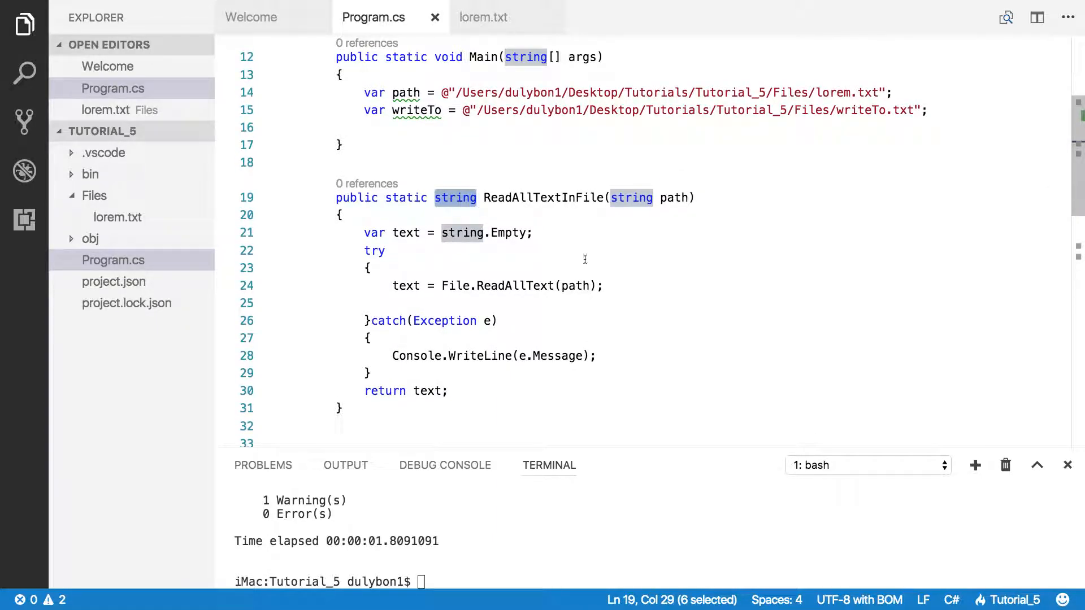
pyautogui.moveTo(554, 251)
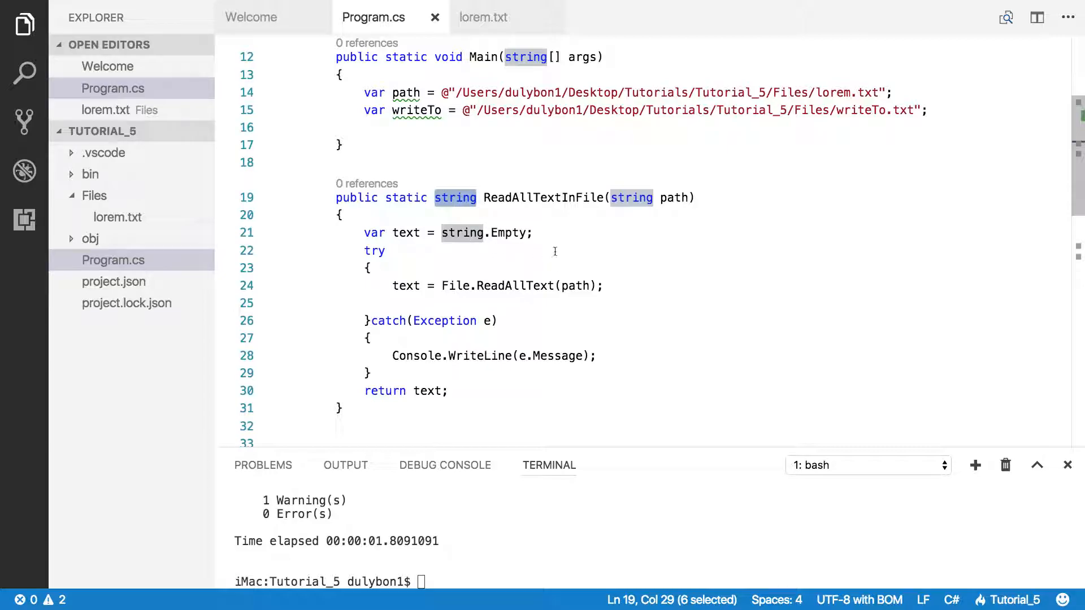
pyautogui.moveTo(457, 138)
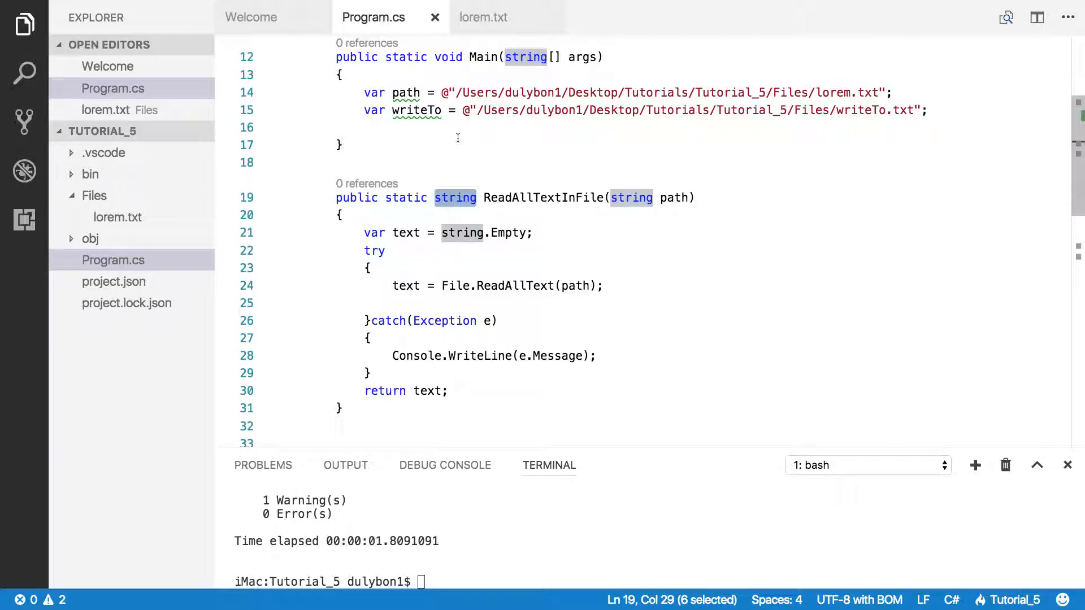
pyautogui.click(467, 128)
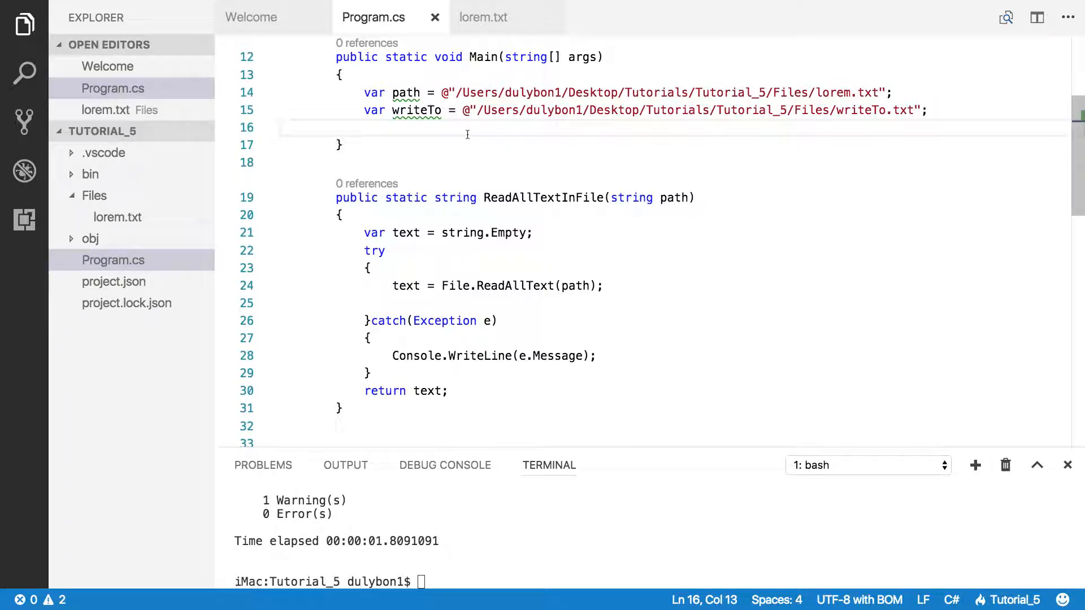
# Step: Add var text = ReadAllTextInFile(path); inside Main to read lorem.txt
pyautogui.press('enter')
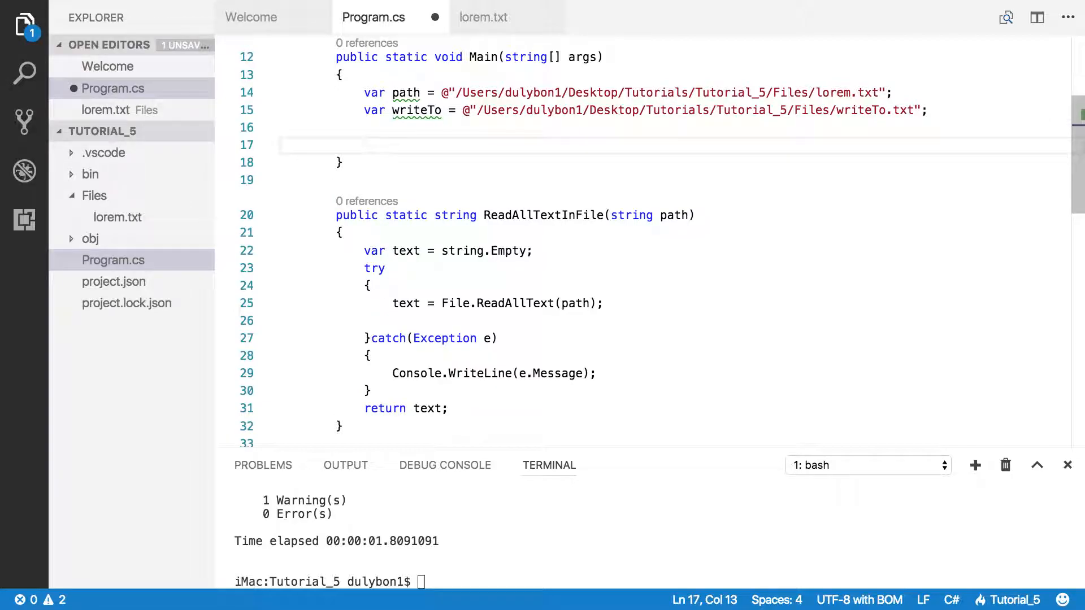
pyautogui.write('var')
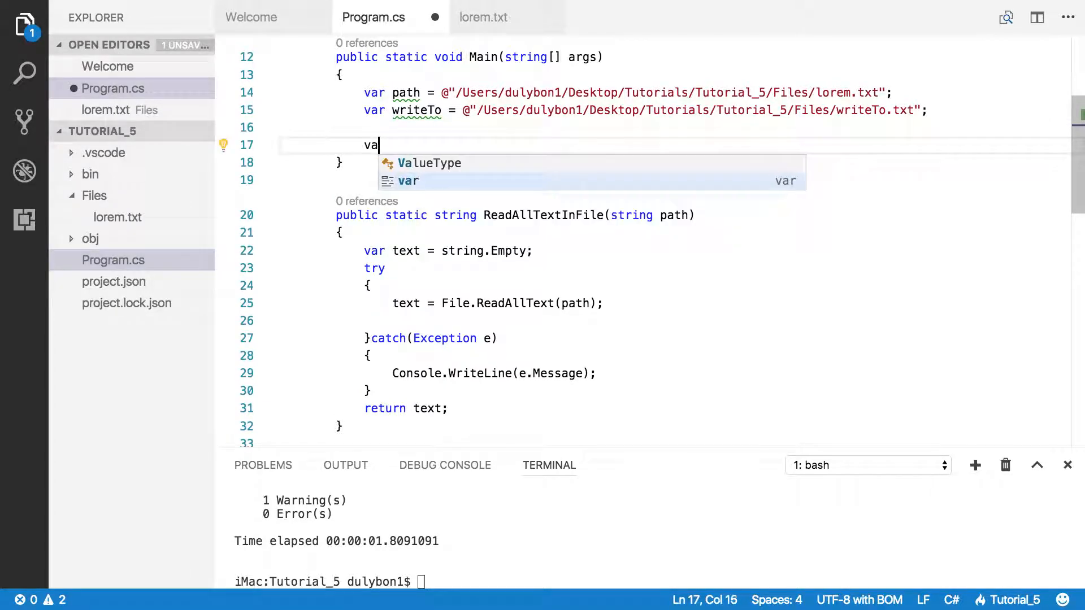
pyautogui.write('text =')
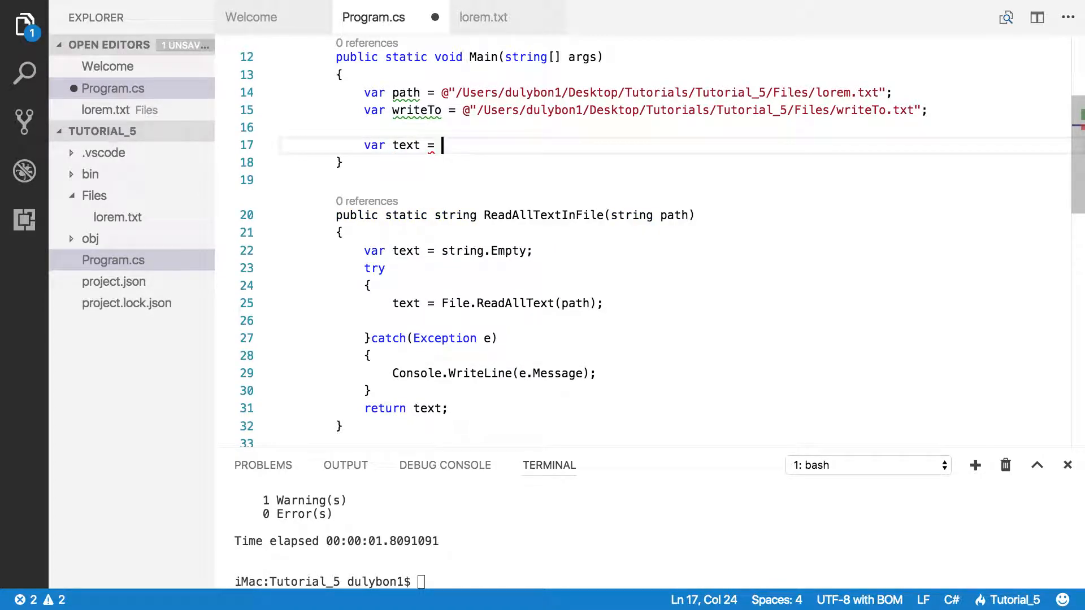
pyautogui.write('ReadAllTextInFile')
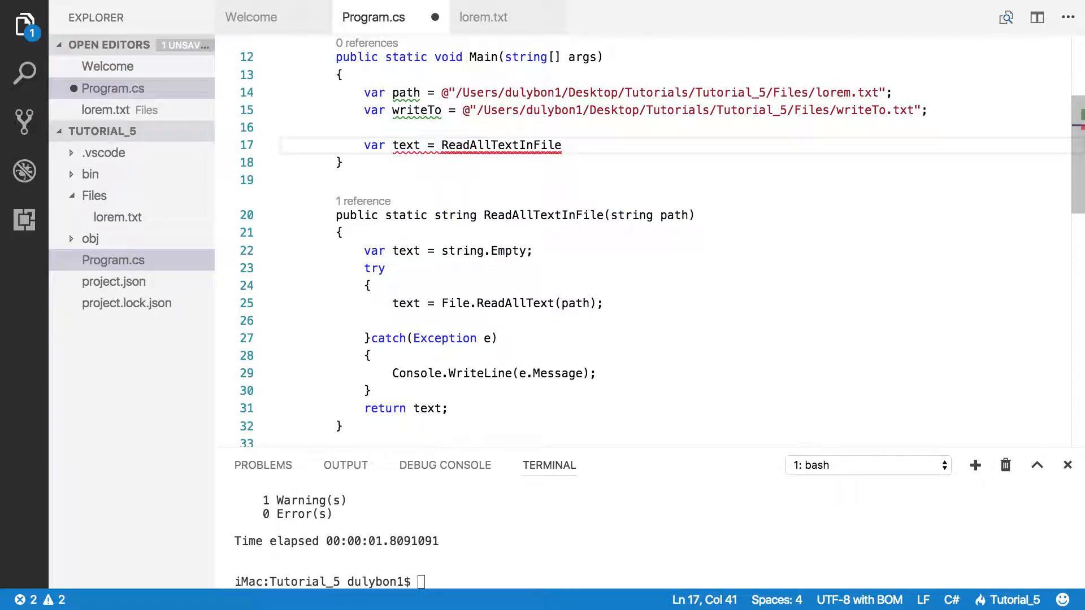
pyautogui.write('(')
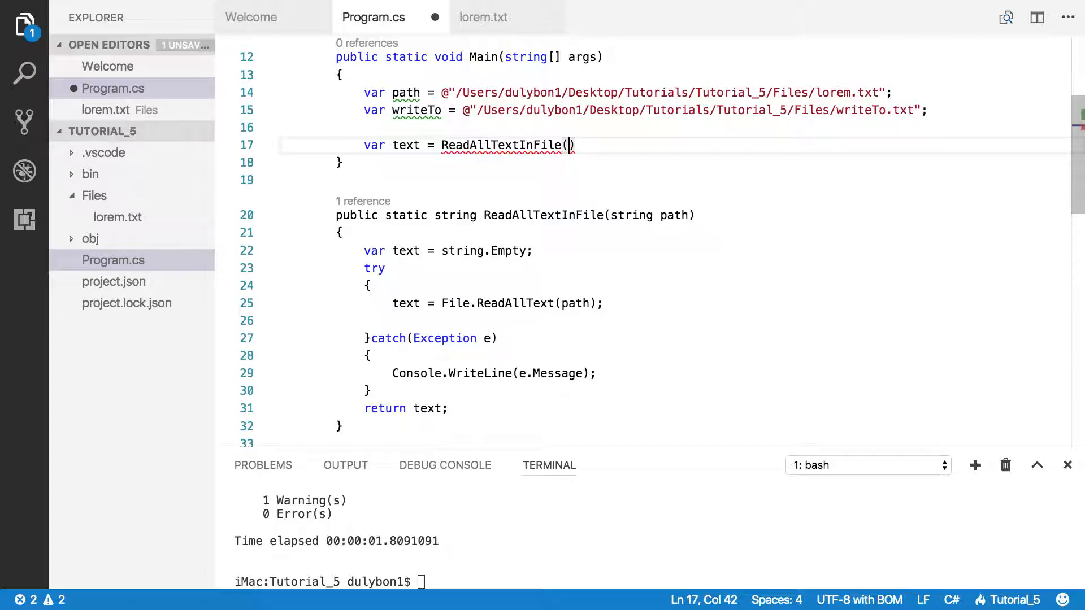
pyautogui.write('path')
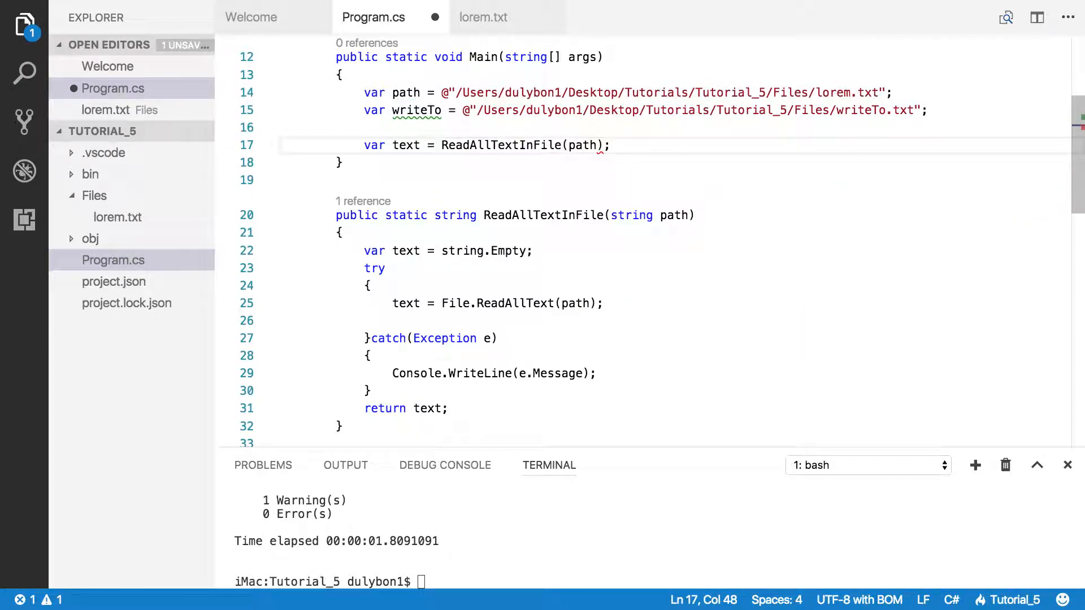
pyautogui.press('Enter')
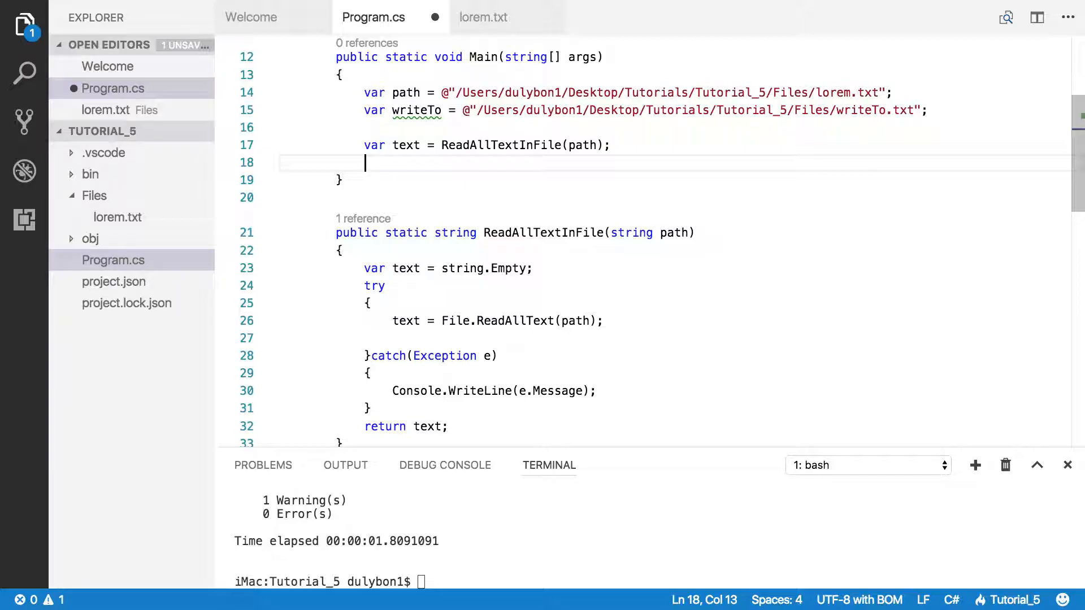
# Step: Add File.WriteAllText(writeTo, text); at the end of Main
pyautogui.write('File')
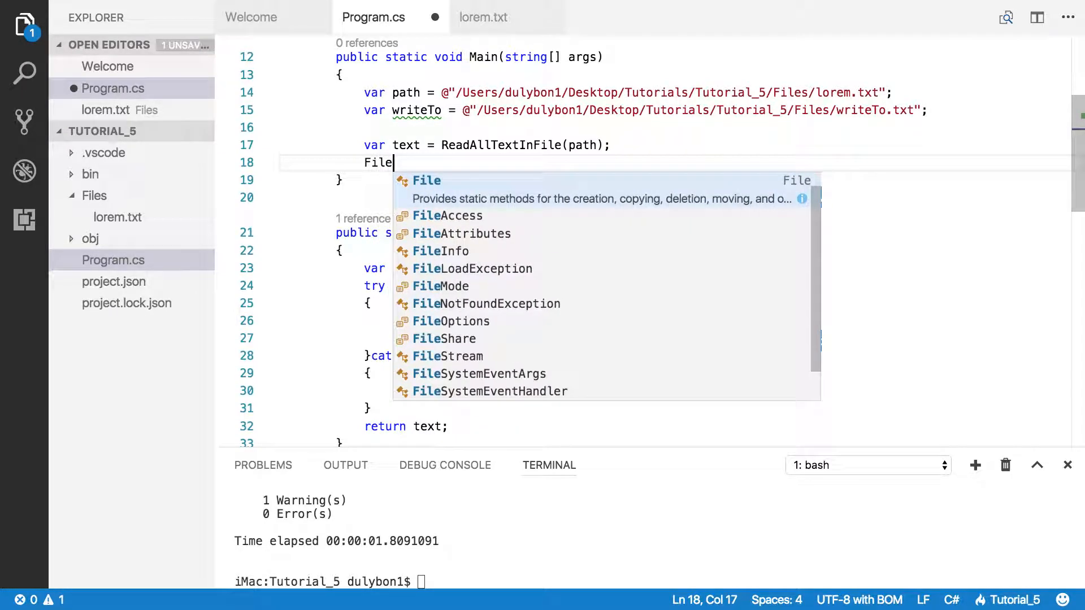
pyautogui.write('.')
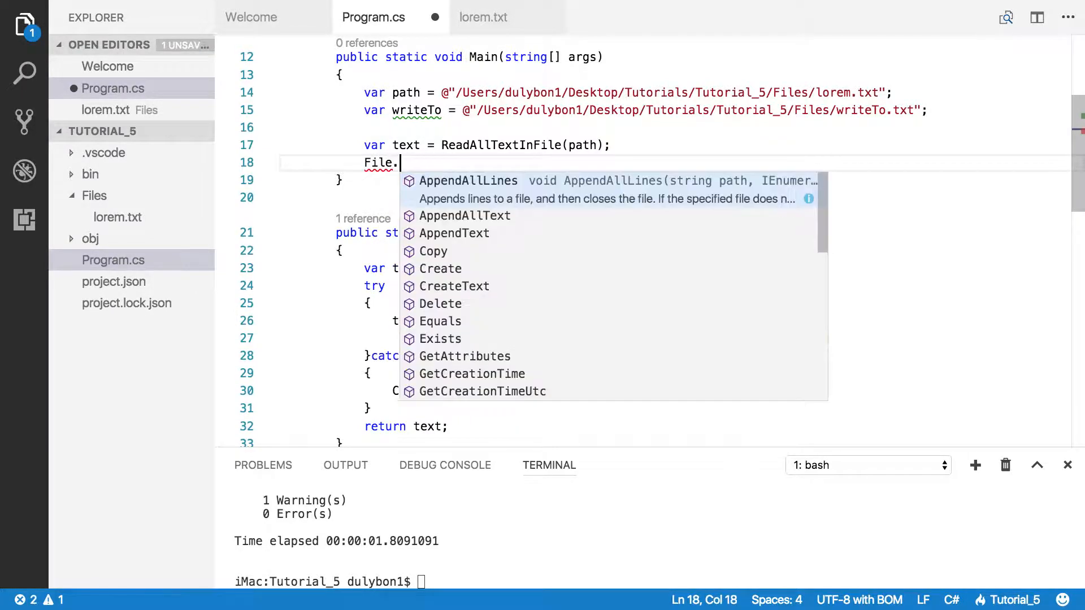
pyautogui.write('Wri')
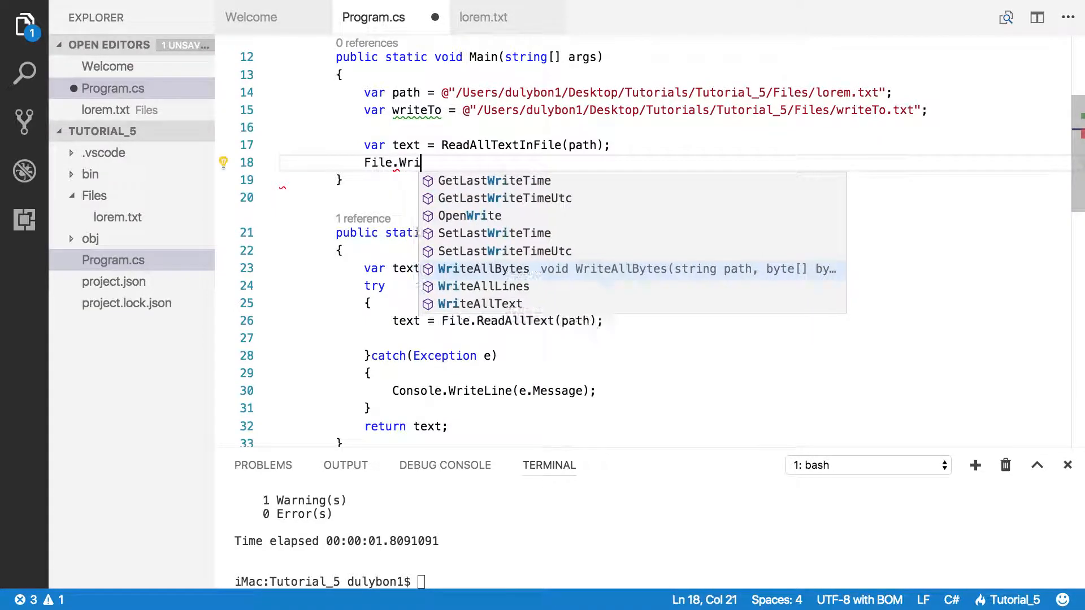
pyautogui.click(480, 303)
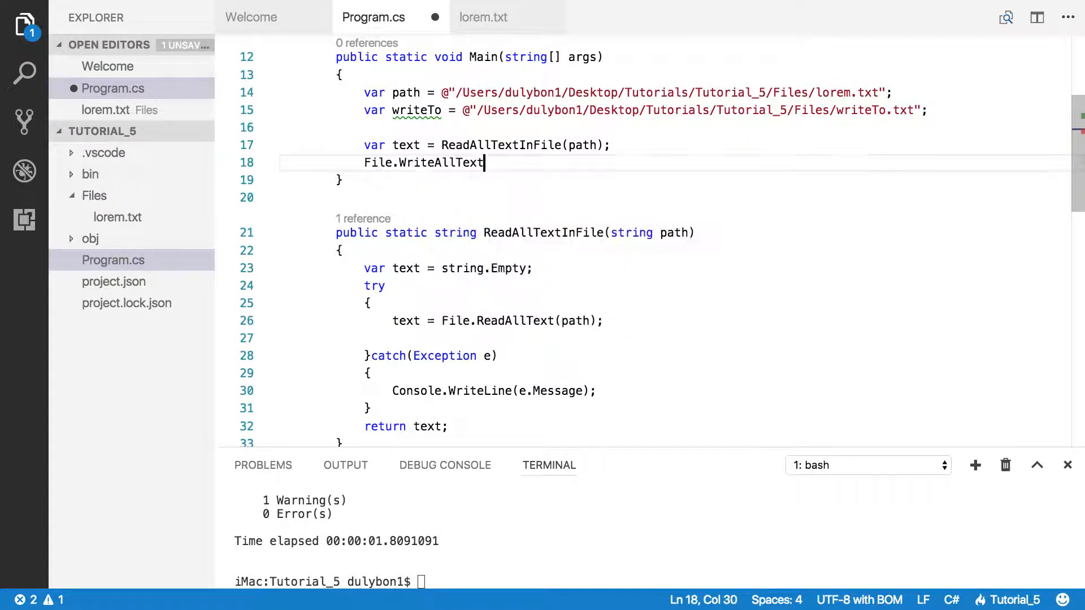
pyautogui.write('(')
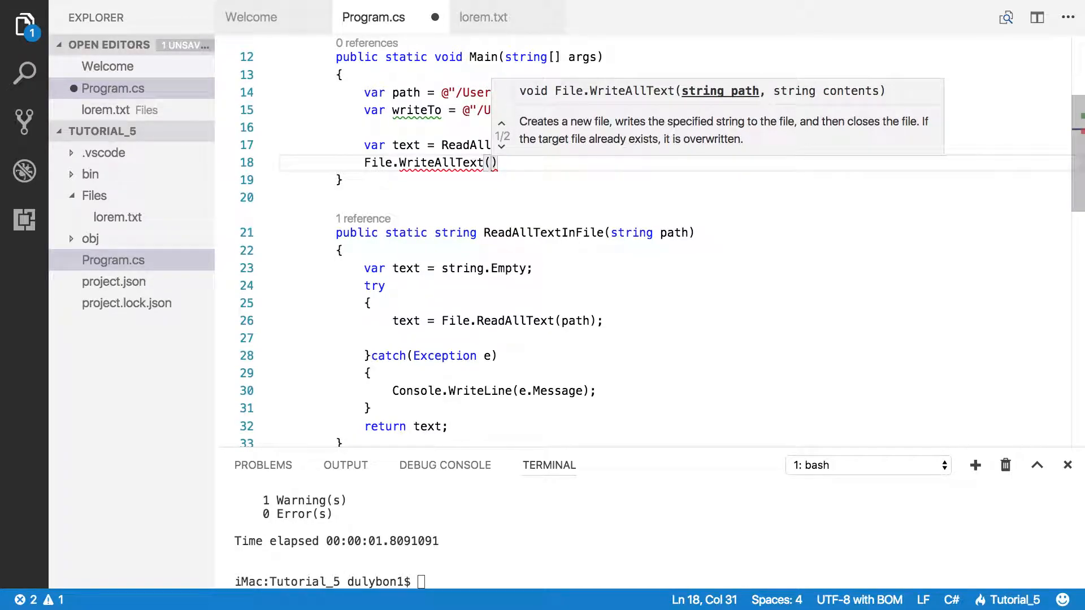
pyautogui.write('wri')
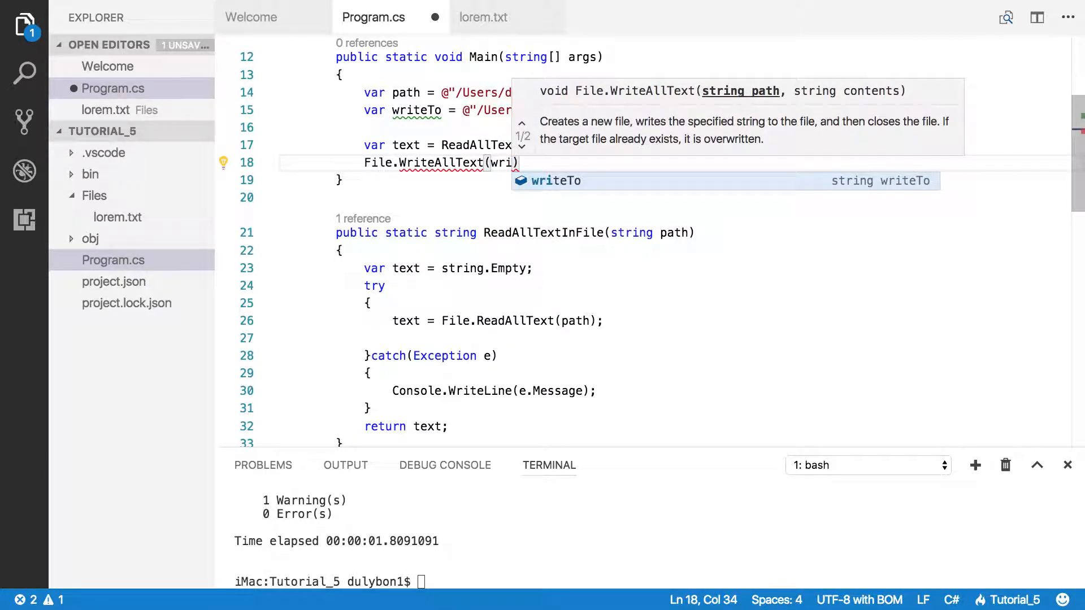
pyautogui.write('writeTo,')
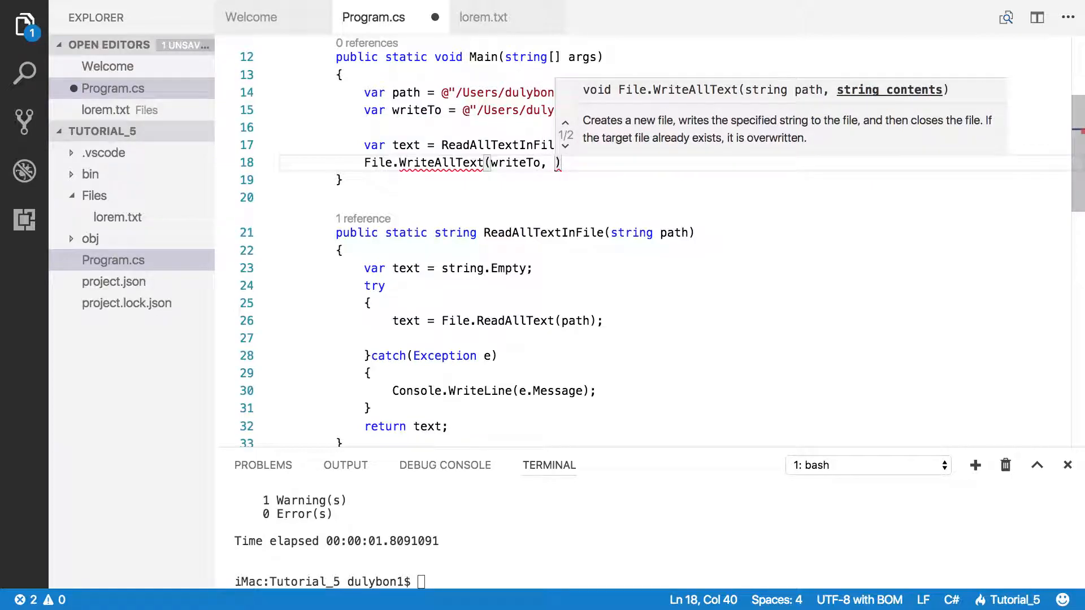
pyautogui.write('text')
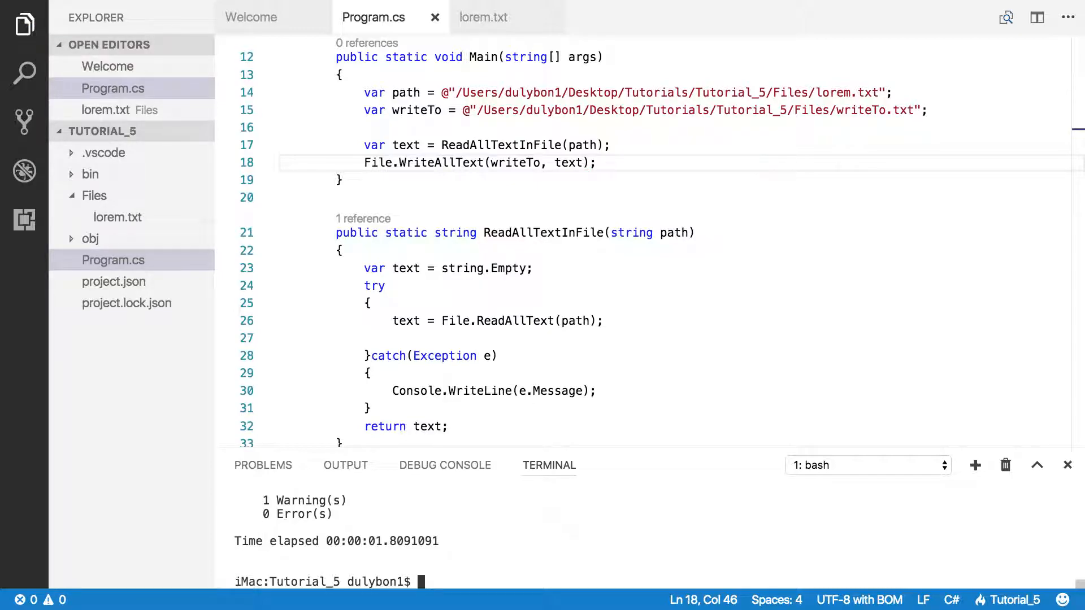
# Step: Run dotnet run and compare the recreated writeTo.txt against lorem.txt, then return to Program.cs
pyautogui.write('dotnet run')
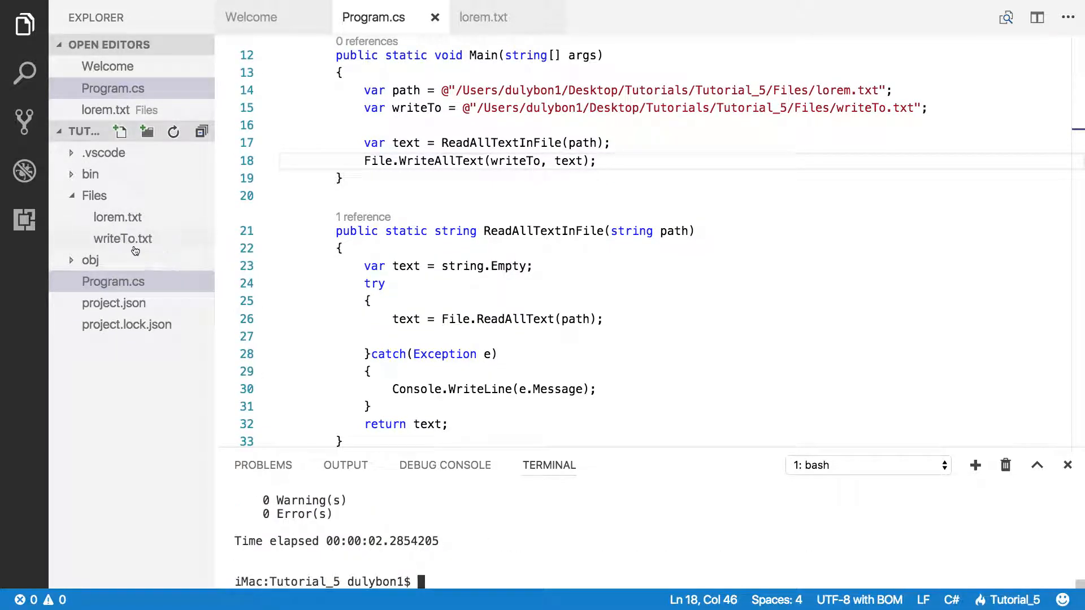
pyautogui.click(123, 238)
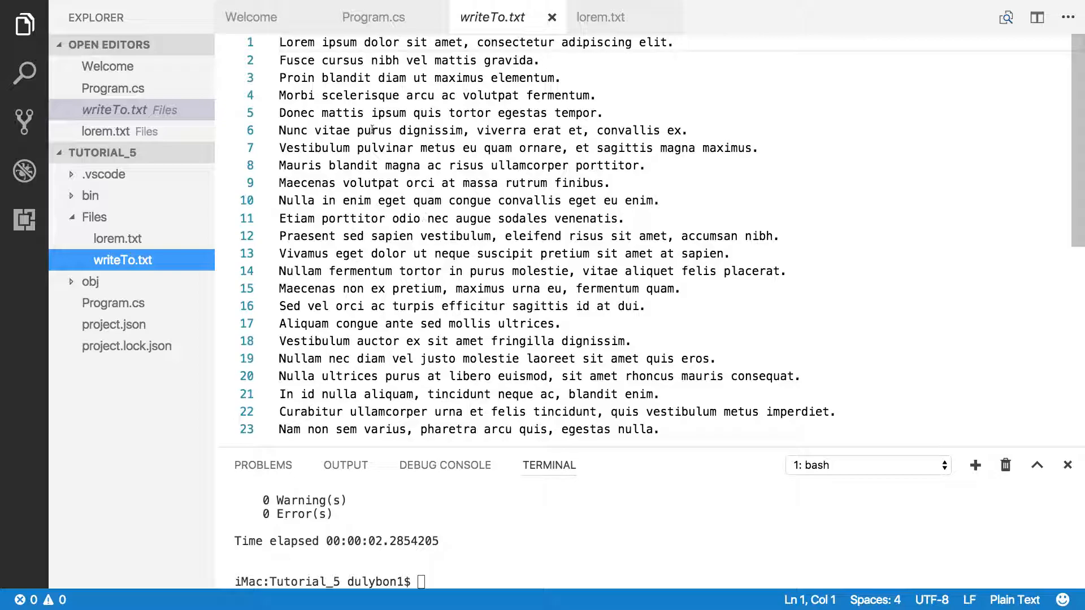
pyautogui.click(599, 16)
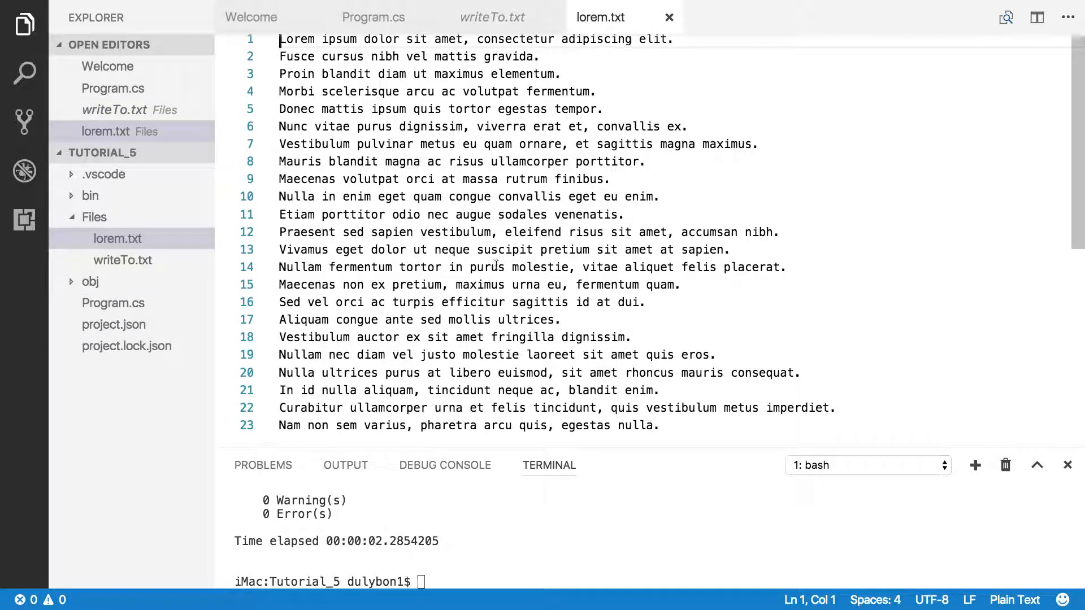
pyautogui.moveTo(493, 17)
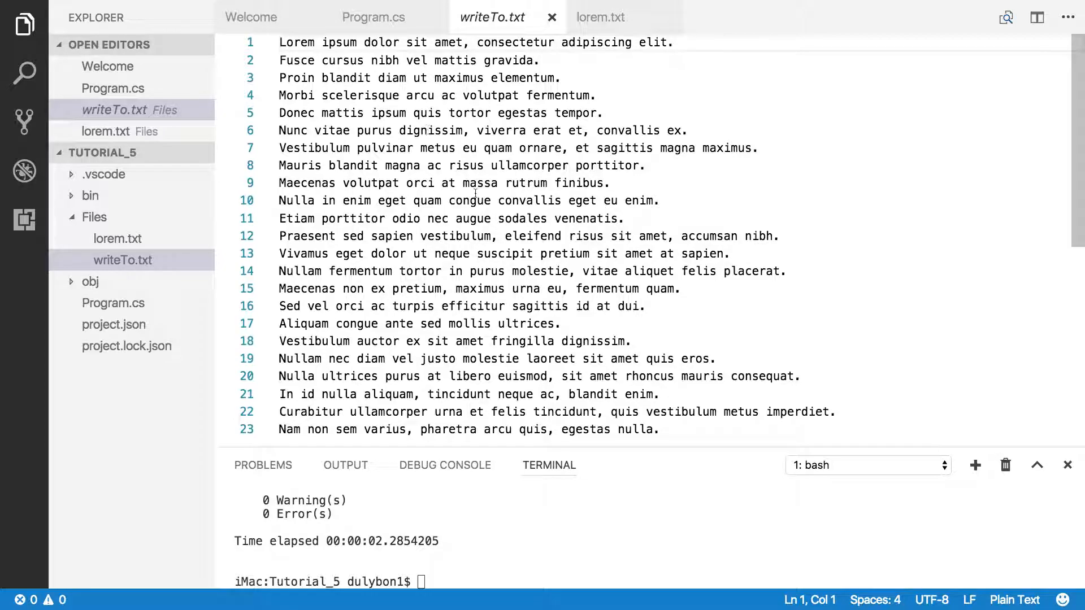
pyautogui.moveTo(564, 210)
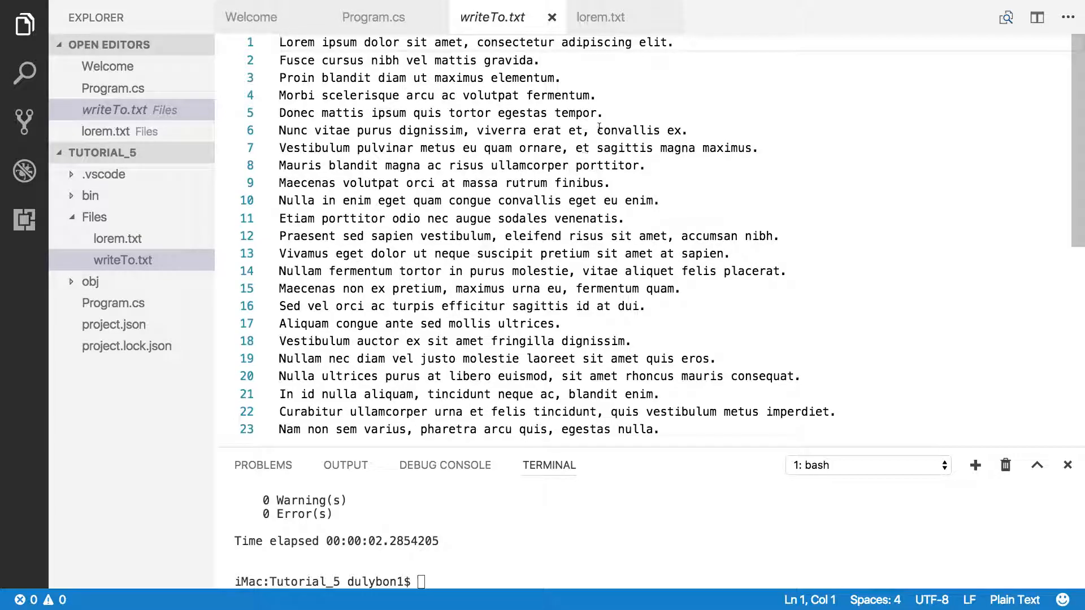
pyautogui.click(372, 17)
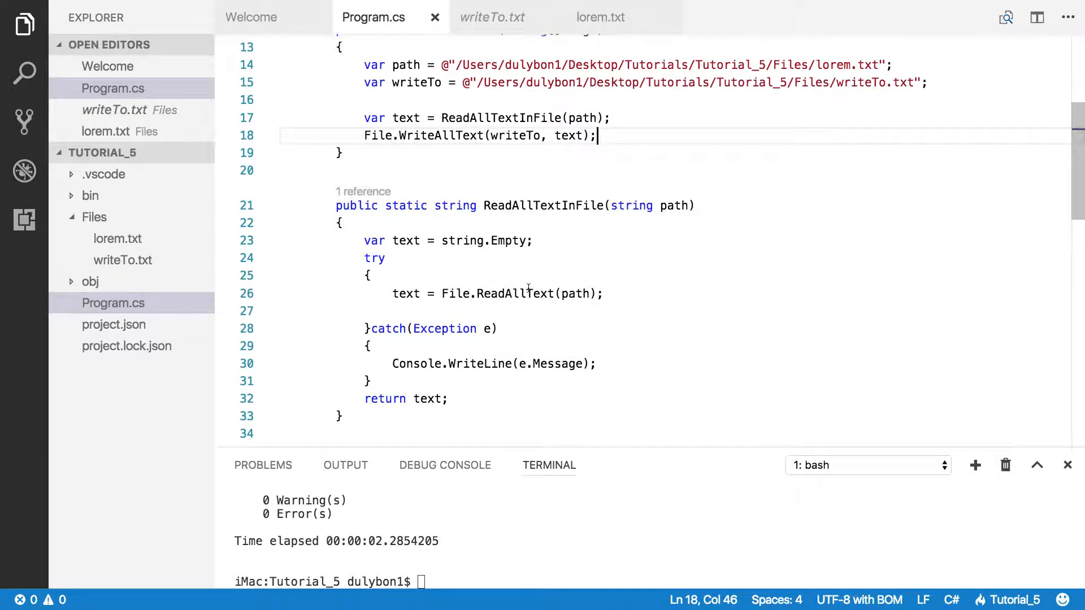
# Step: Replace the read with var text = "My name is Duly"; and enter dotnet run in the terminal
pyautogui.scroll(3)
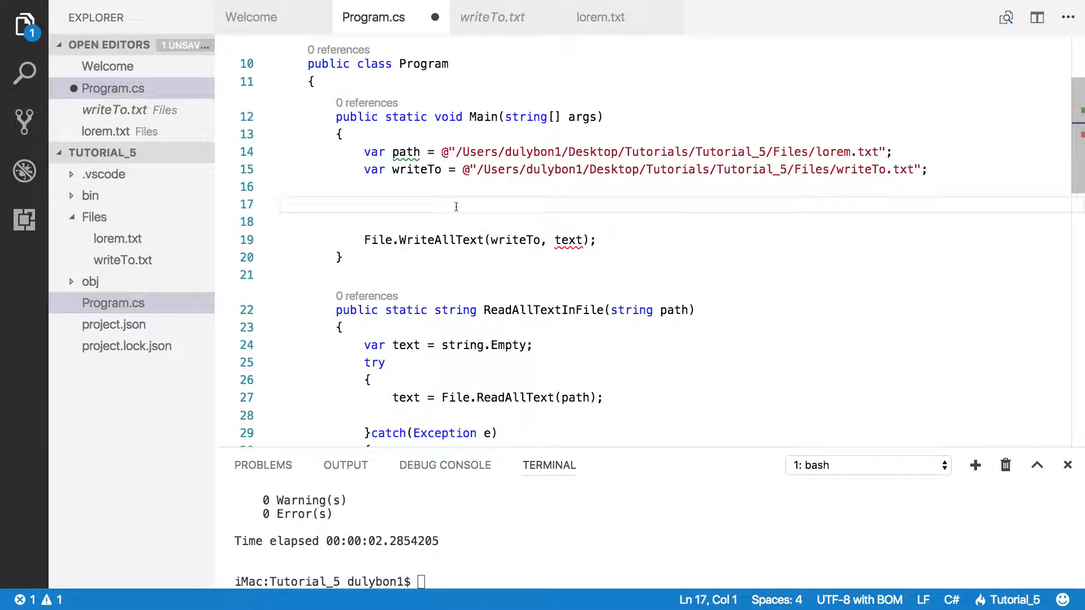
pyautogui.write('var')
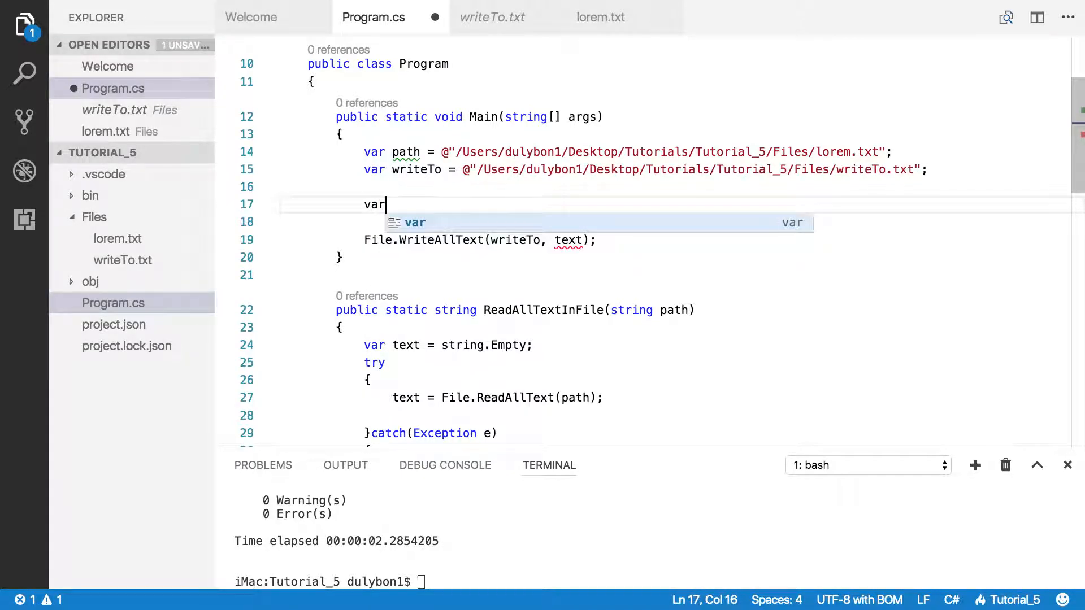
pyautogui.write('text')
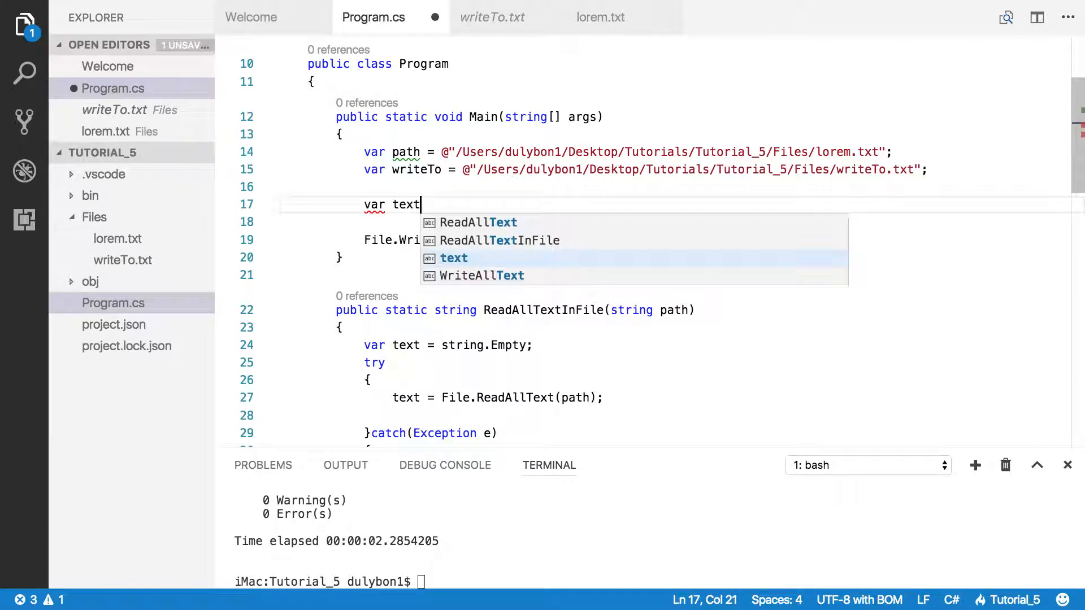
pyautogui.write('= ""')
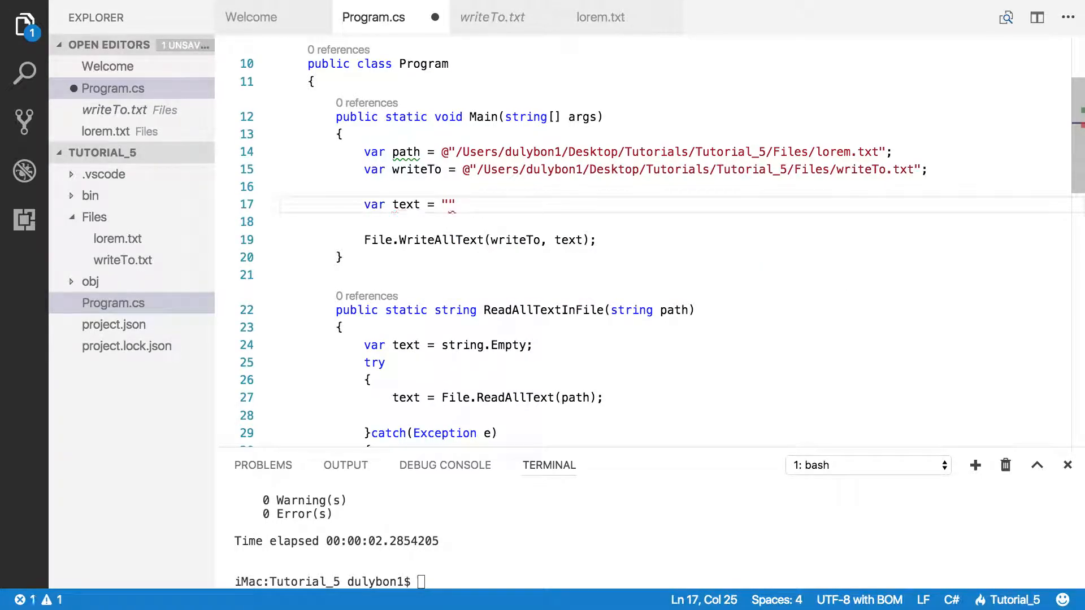
pyautogui.write('M')
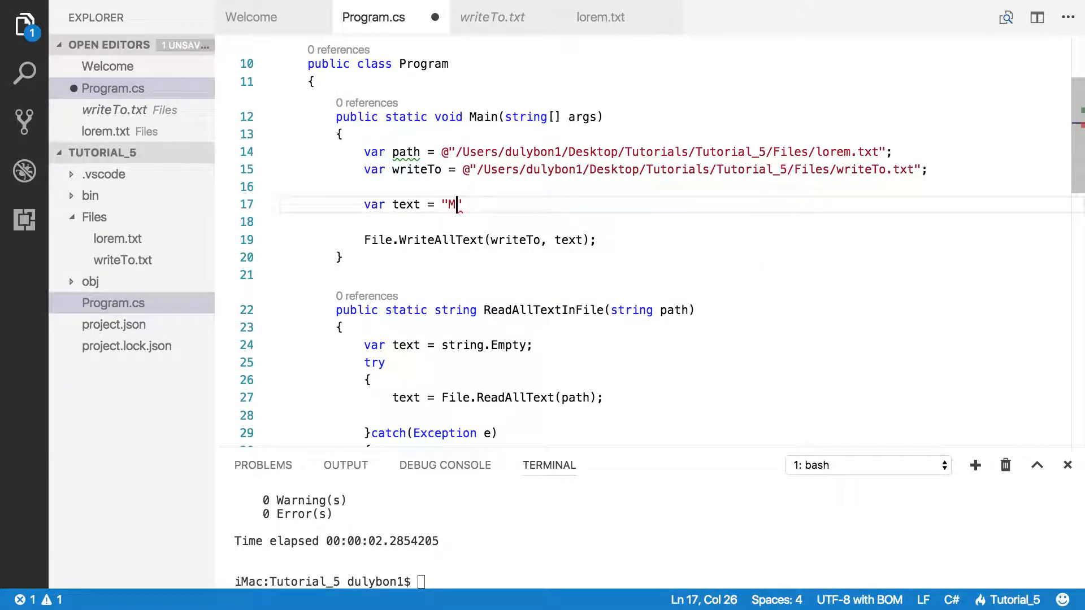
pyautogui.write('y name is')
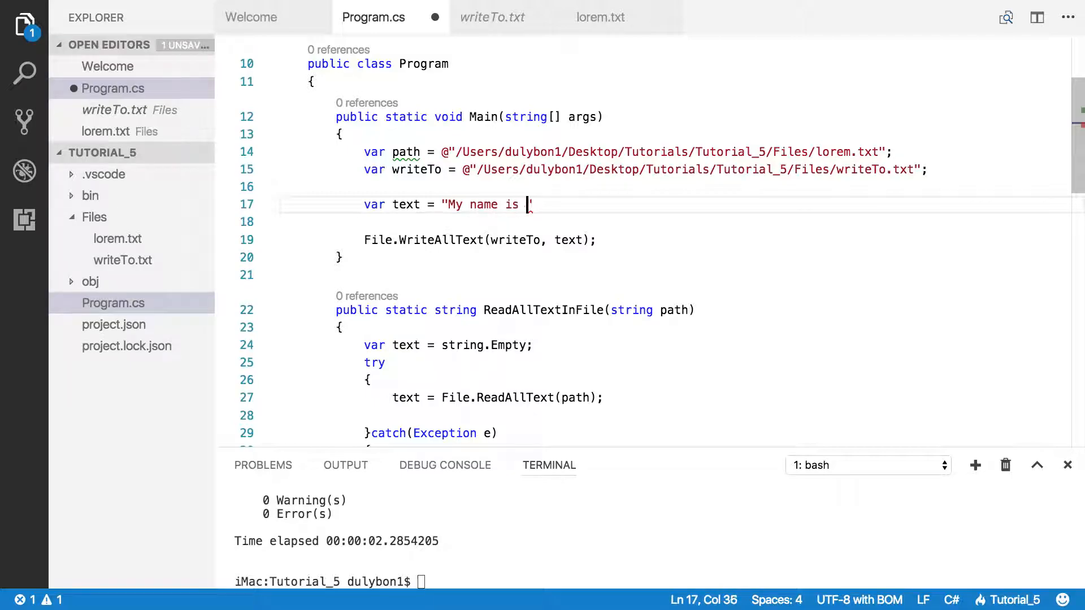
pyautogui.write('Du')
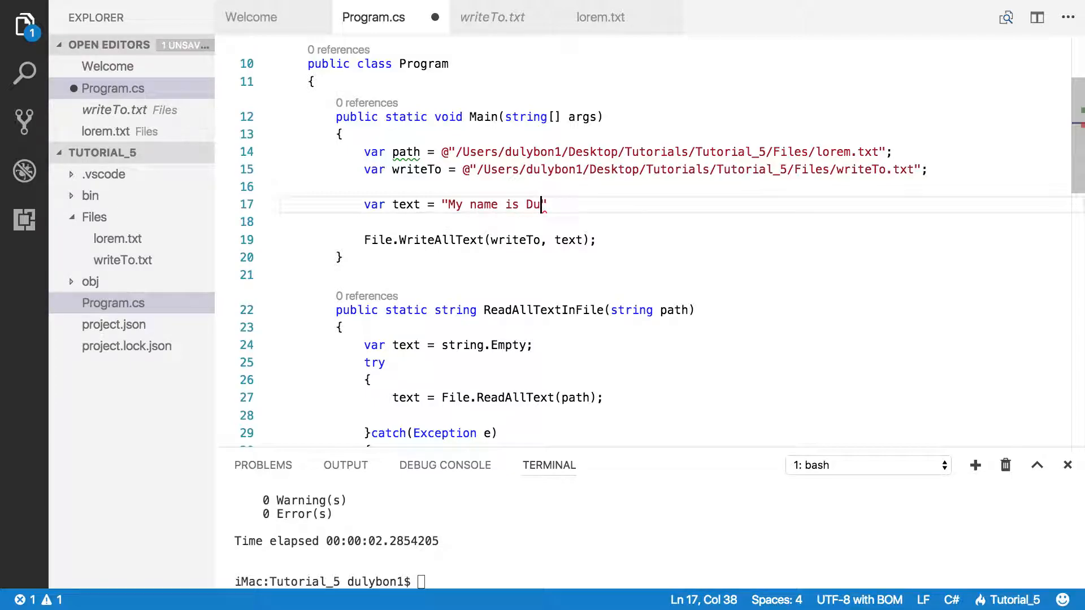
pyautogui.write('ly')
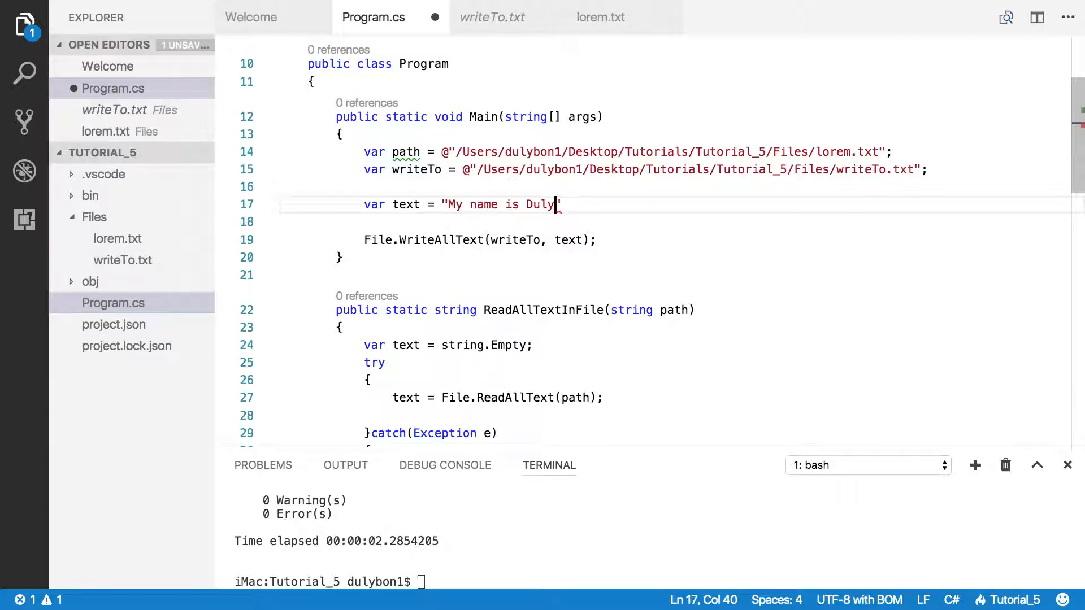
pyautogui.write('";')
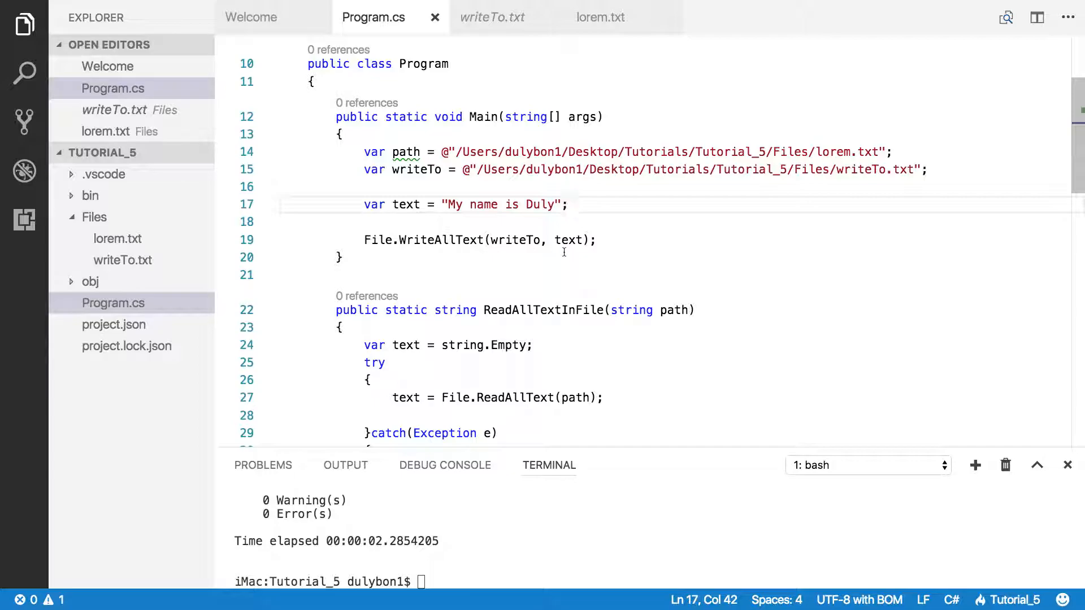
pyautogui.write('dotnet run')
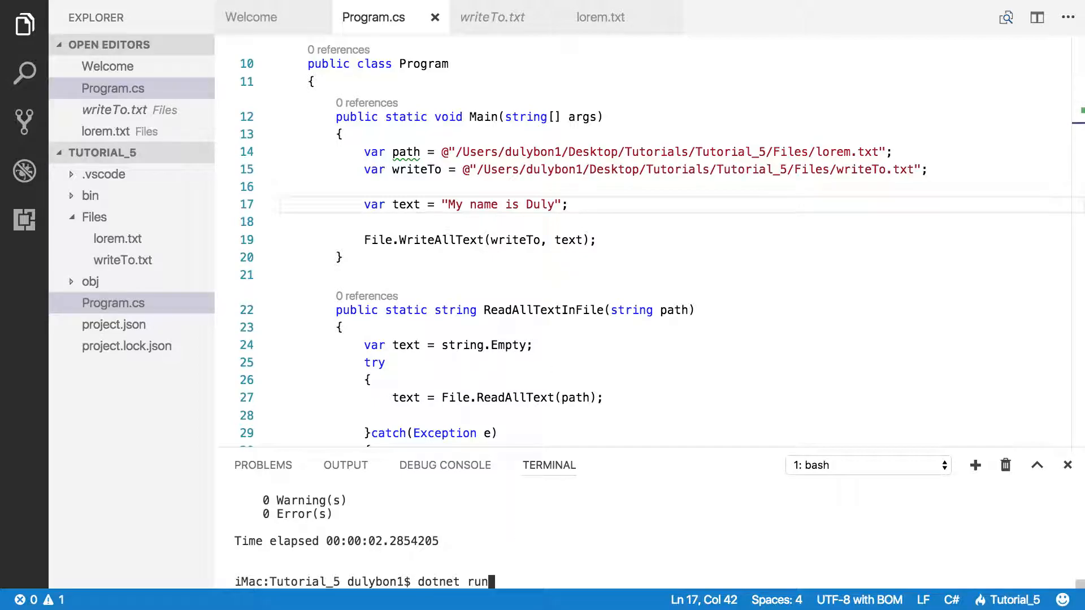
# Step: Run the program, check lorem.txt and the overwritten writeTo.txt, and return to Program.cs
pyautogui.press('Return')
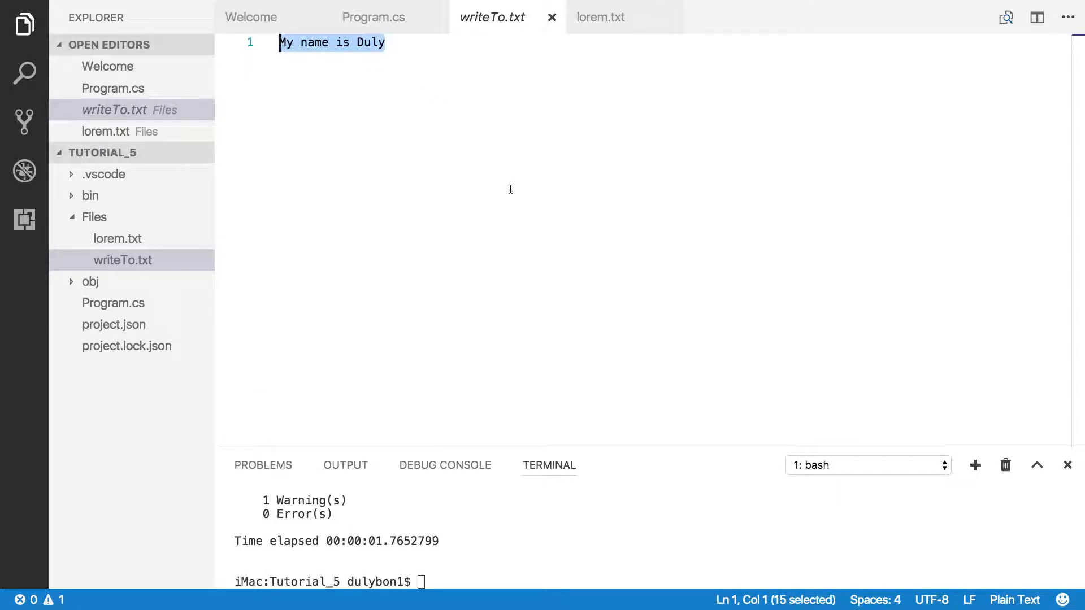
pyautogui.moveTo(156, 250)
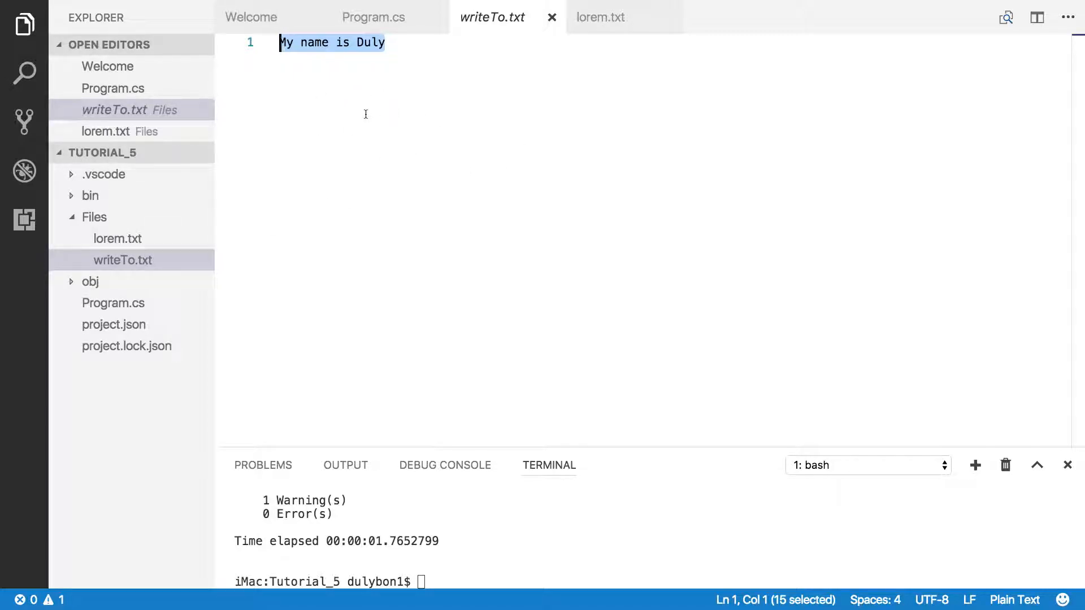
pyautogui.moveTo(383, 80)
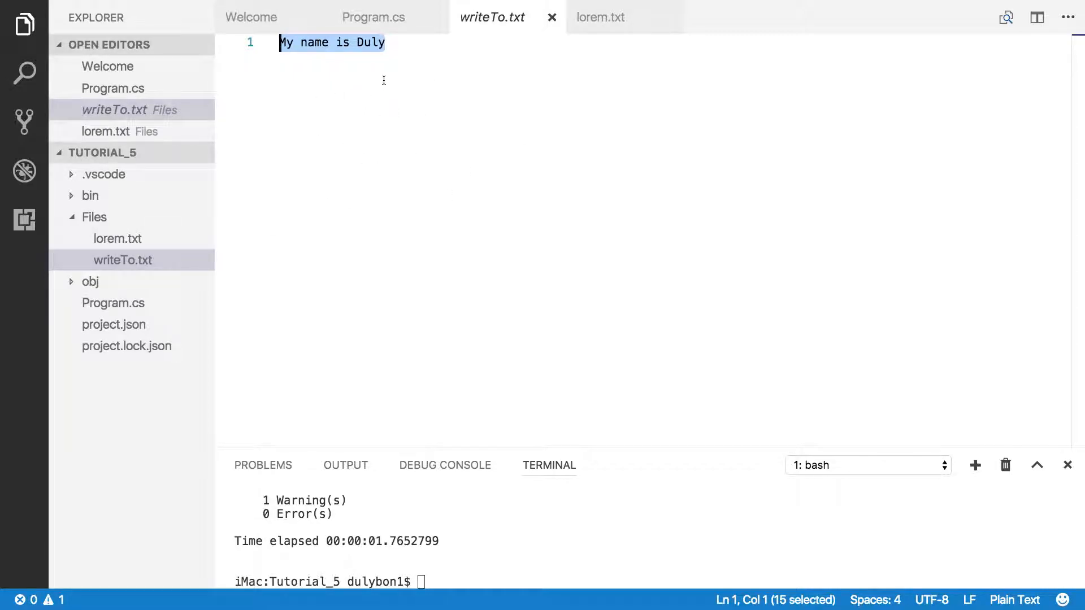
pyautogui.moveTo(390, 203)
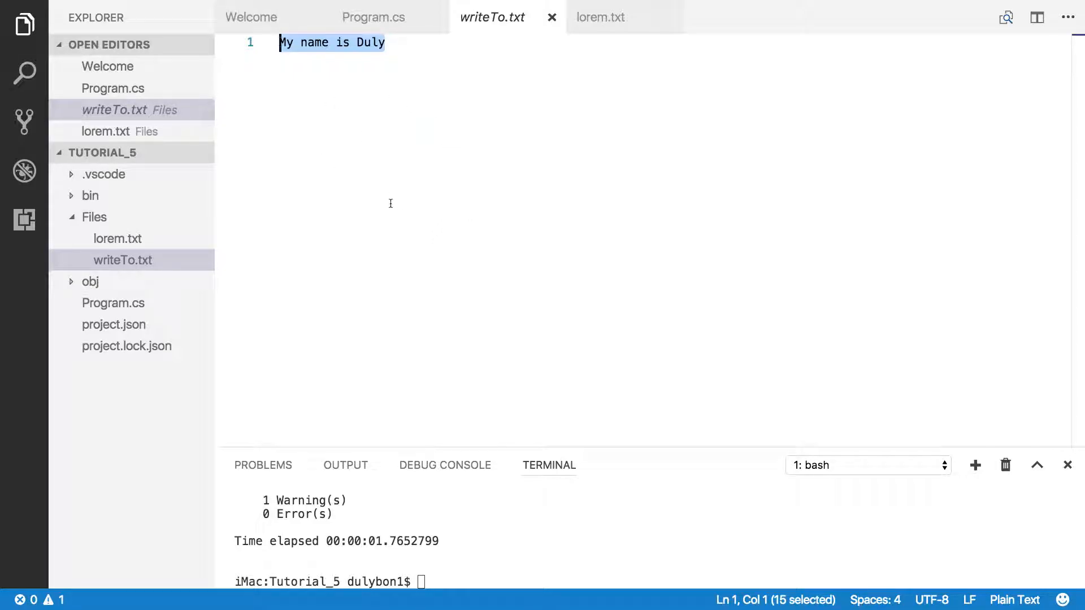
pyautogui.moveTo(413, 108)
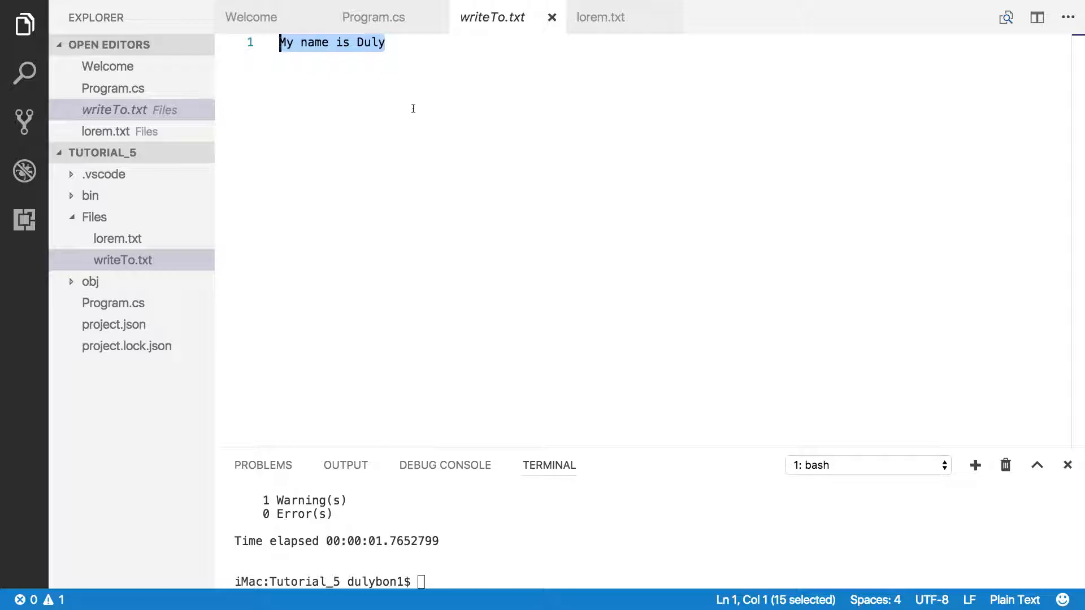
pyautogui.click(600, 17)
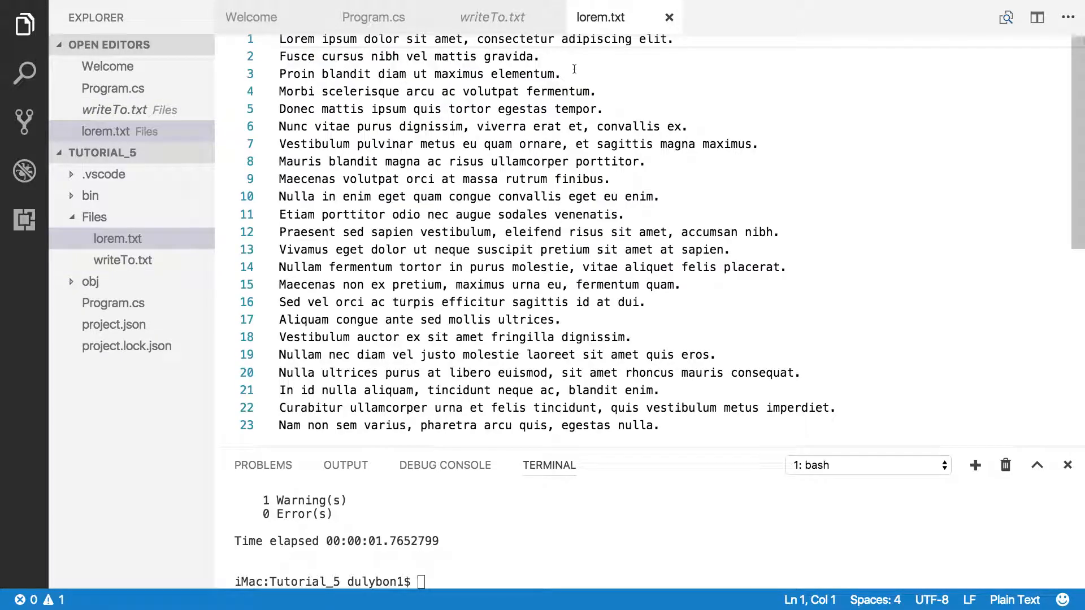
pyautogui.click(491, 17)
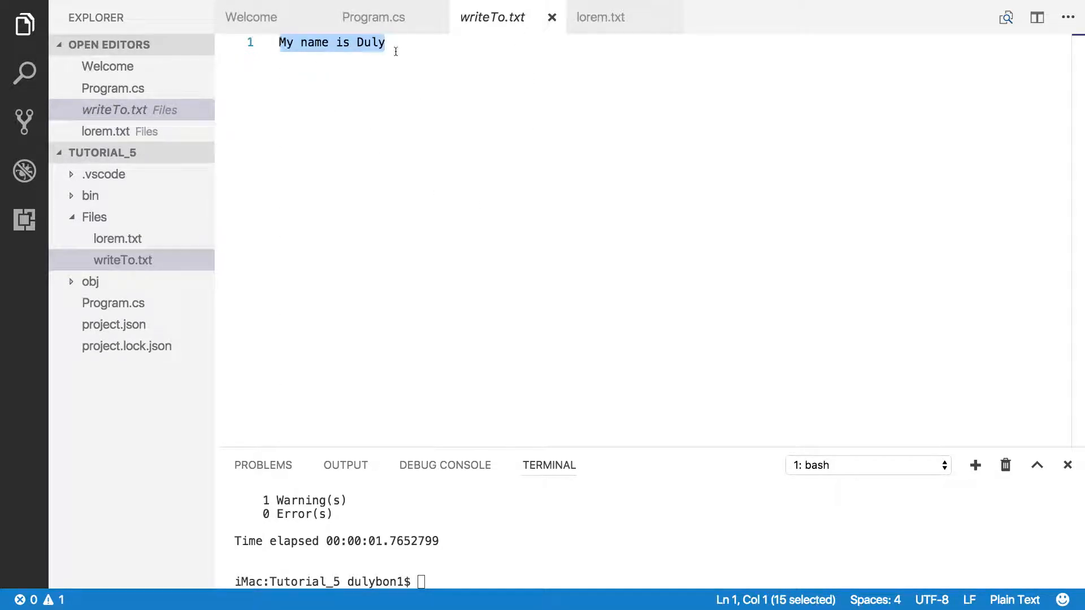
pyautogui.click(373, 17)
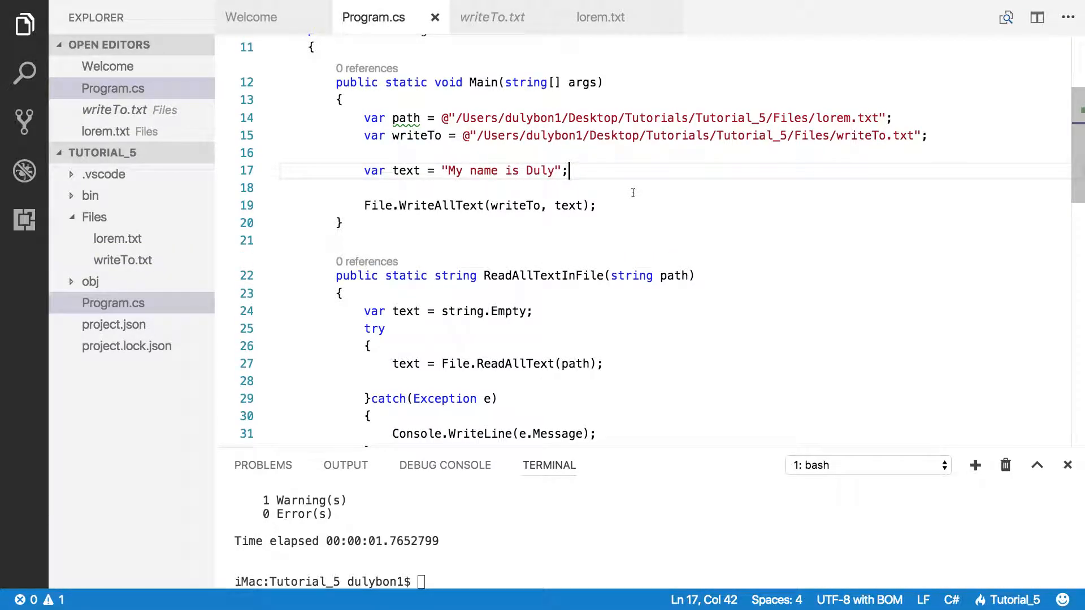
pyautogui.moveTo(614, 186)
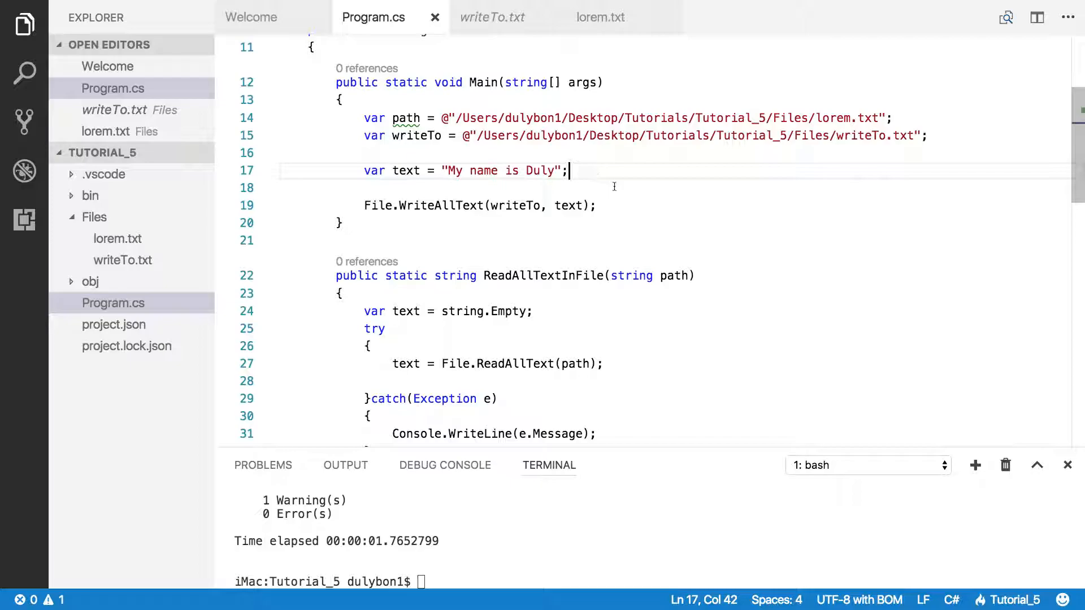
pyautogui.moveTo(425, 205)
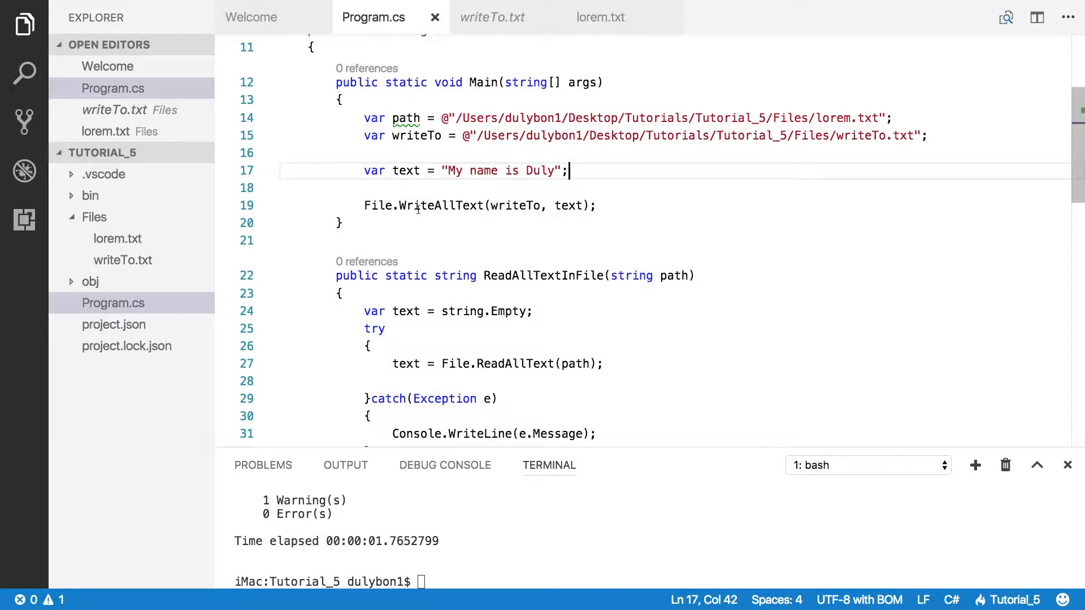
# Step: Switch WriteAllText to AppendAllText and prefix the string with \n
pyautogui.doubleClick(439, 205)
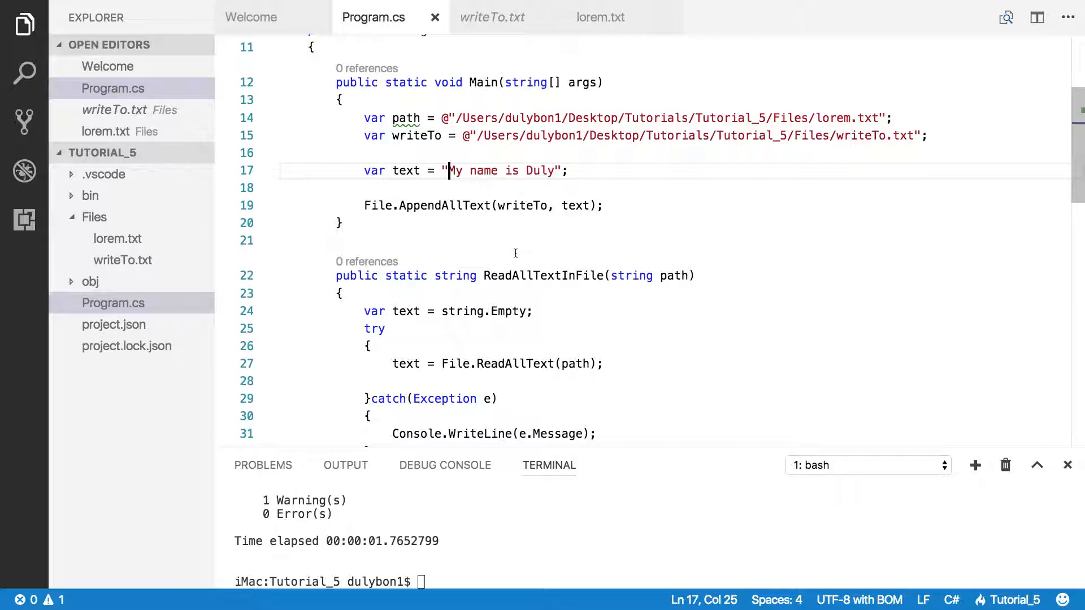
pyautogui.write('\\n')
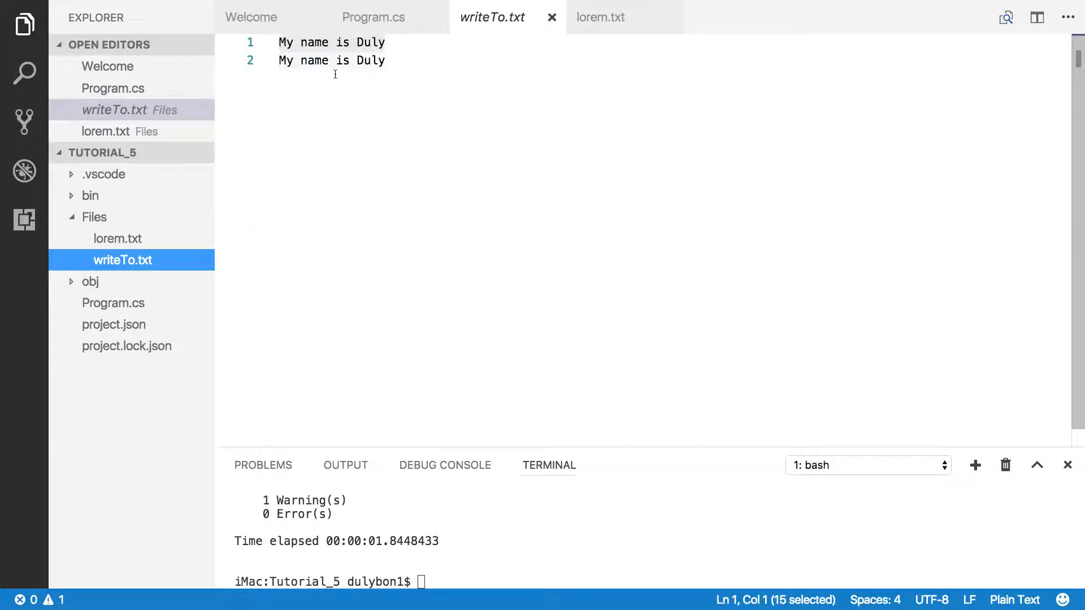
pyautogui.moveTo(568, 376)
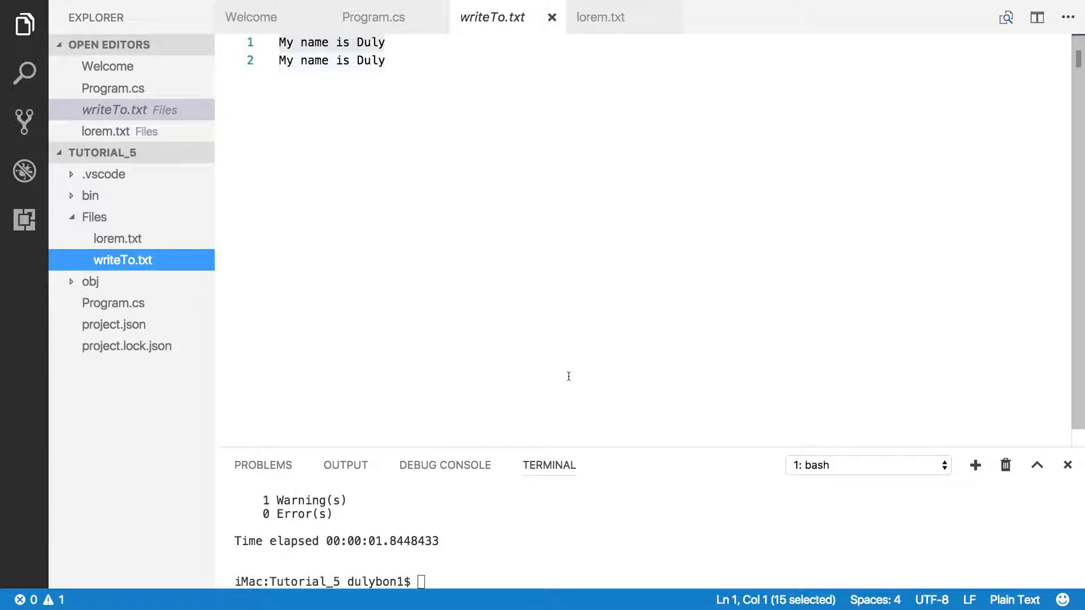
pyautogui.moveTo(580, 342)
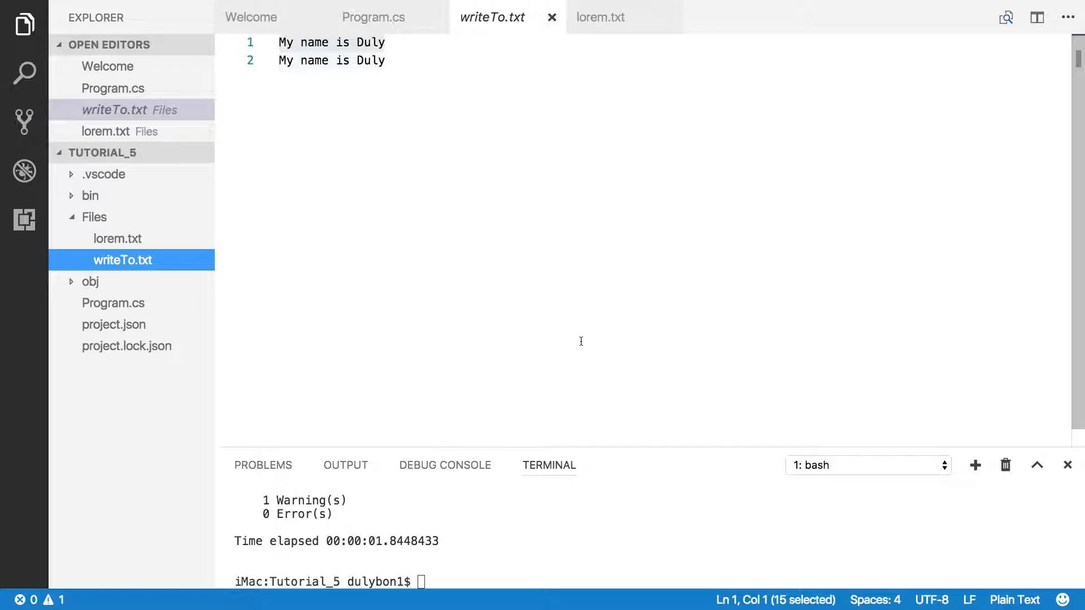
pyautogui.moveTo(467, 297)
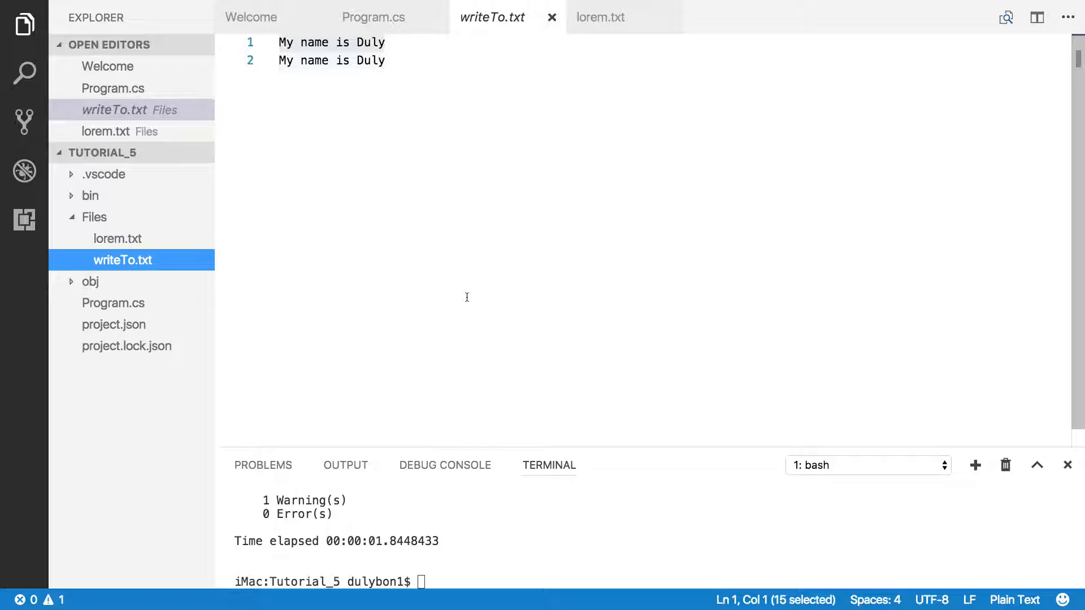
pyautogui.moveTo(540, 323)
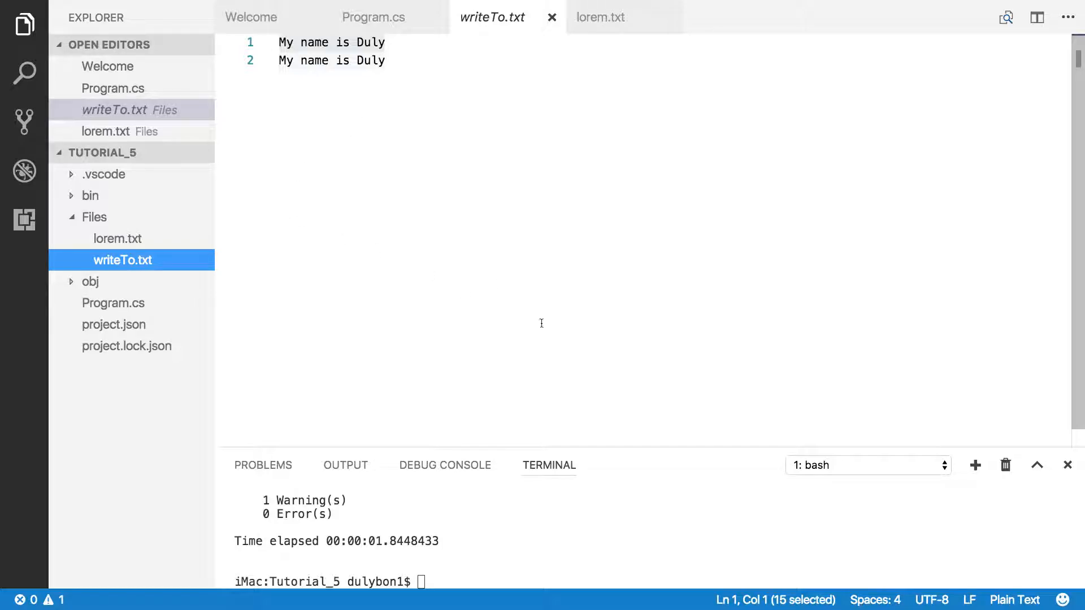
pyautogui.moveTo(658, 388)
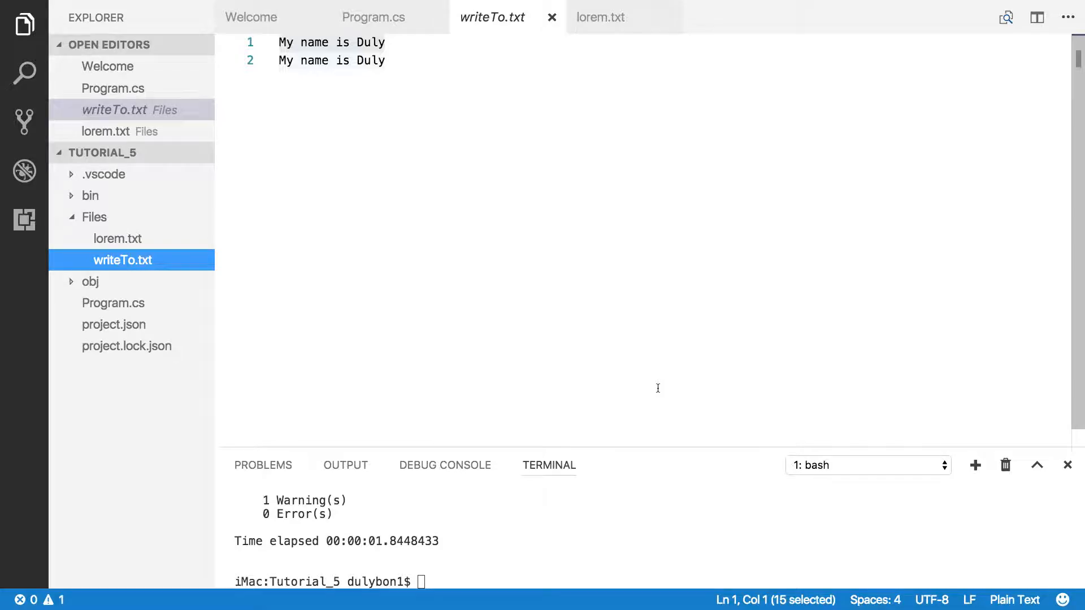
pyautogui.moveTo(325, 260)
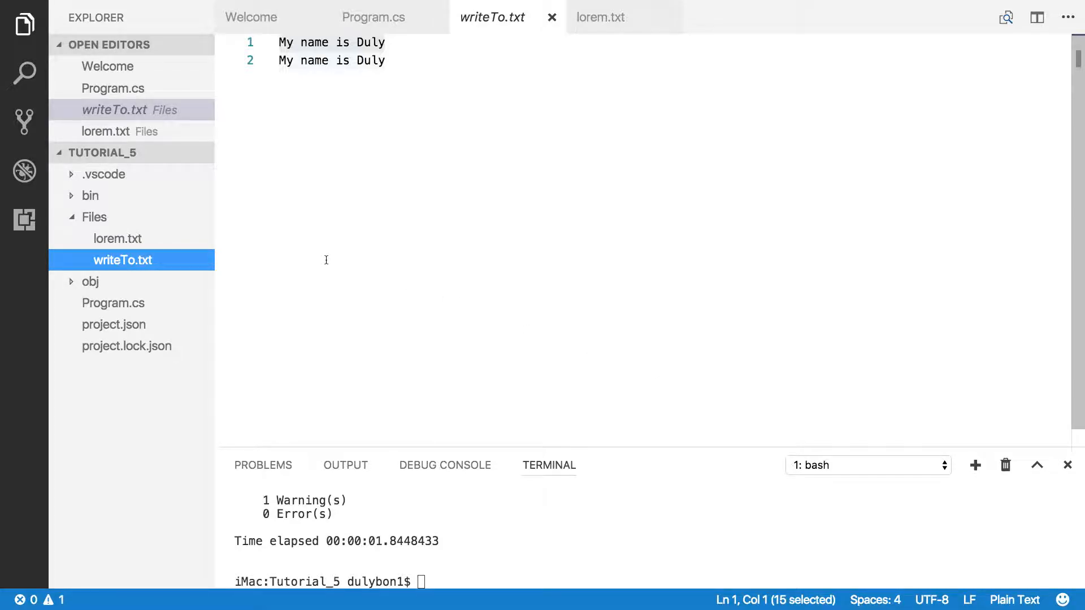
pyautogui.moveTo(319, 257)
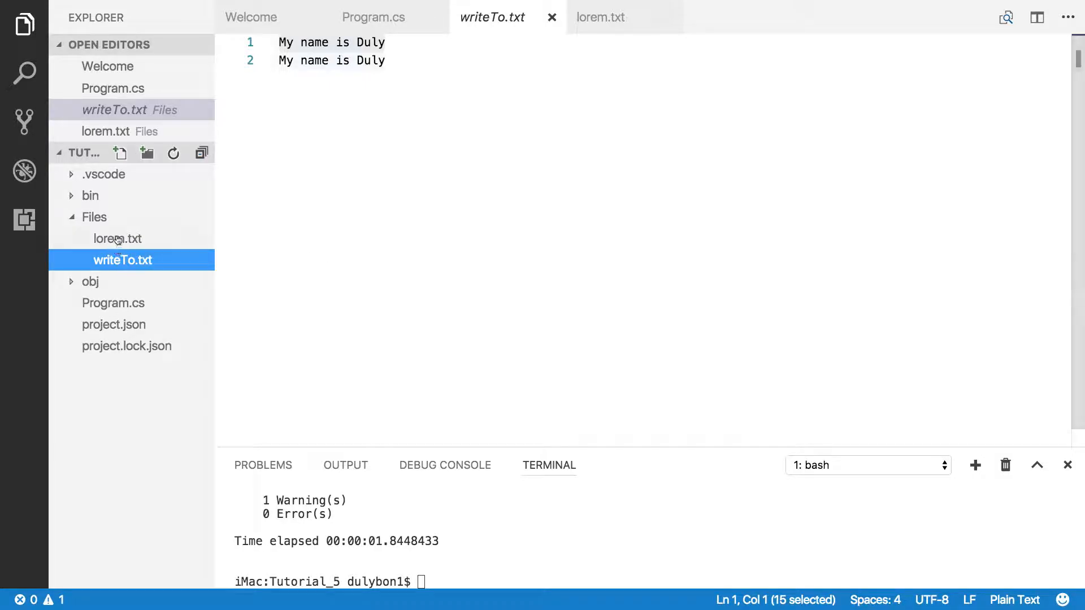
# Step: Collapse the Files folder in Explorer after confirming the appended line
pyautogui.click(93, 217)
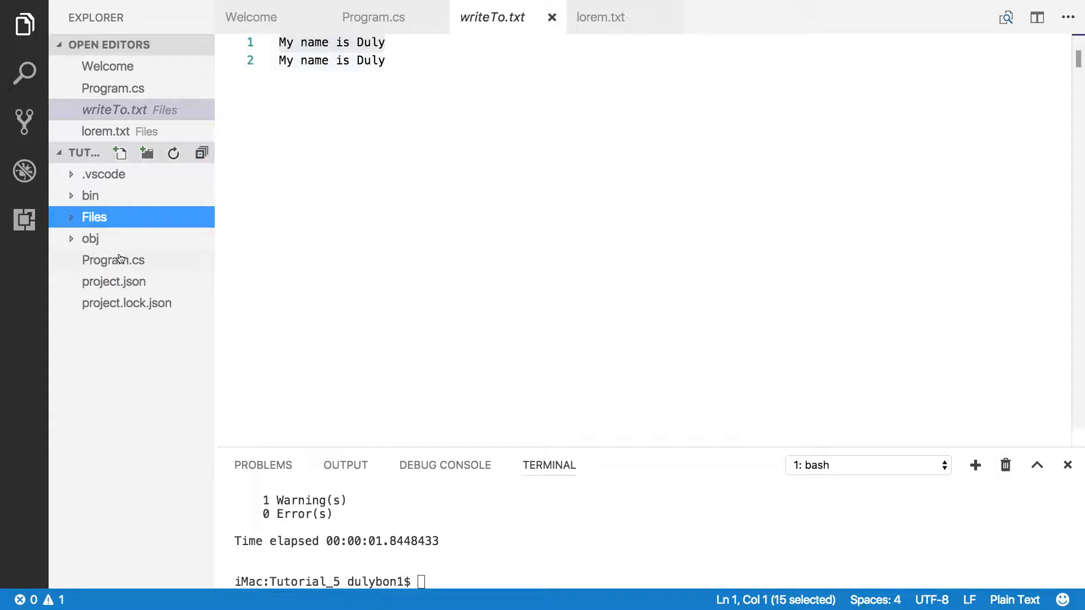
# Step: Reopen Program.cs and review the WriteAllText comment and the Main method
pyautogui.click(113, 260)
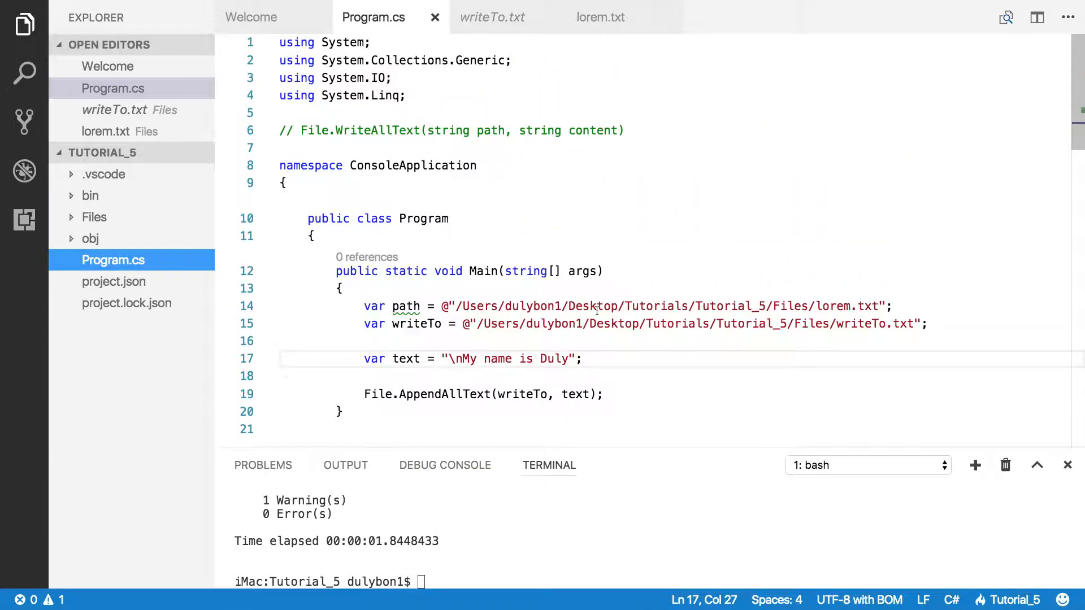
pyautogui.click(283, 131)
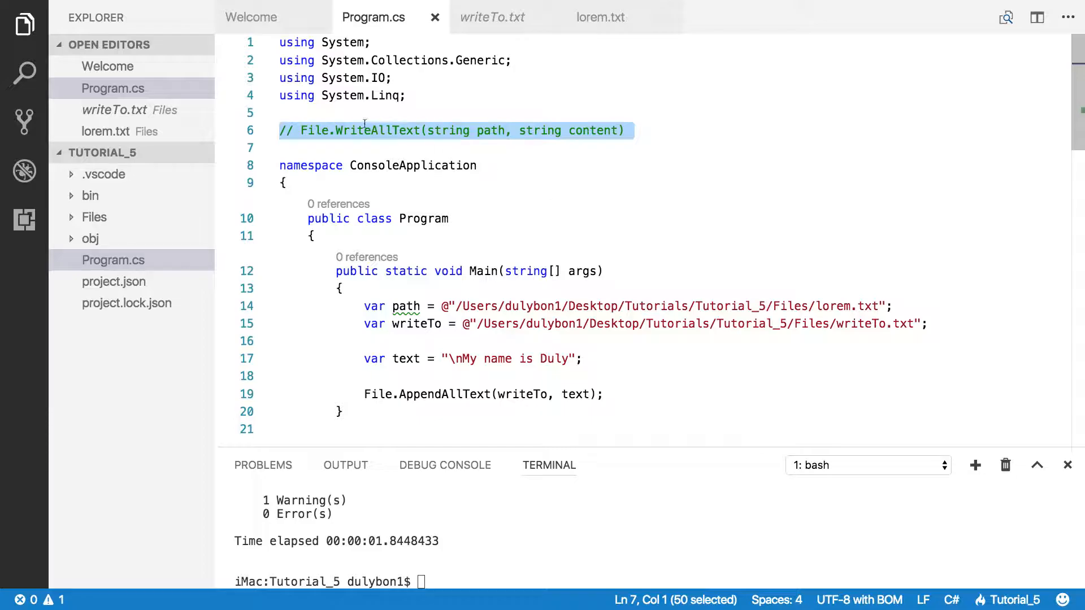
pyautogui.moveTo(414, 165)
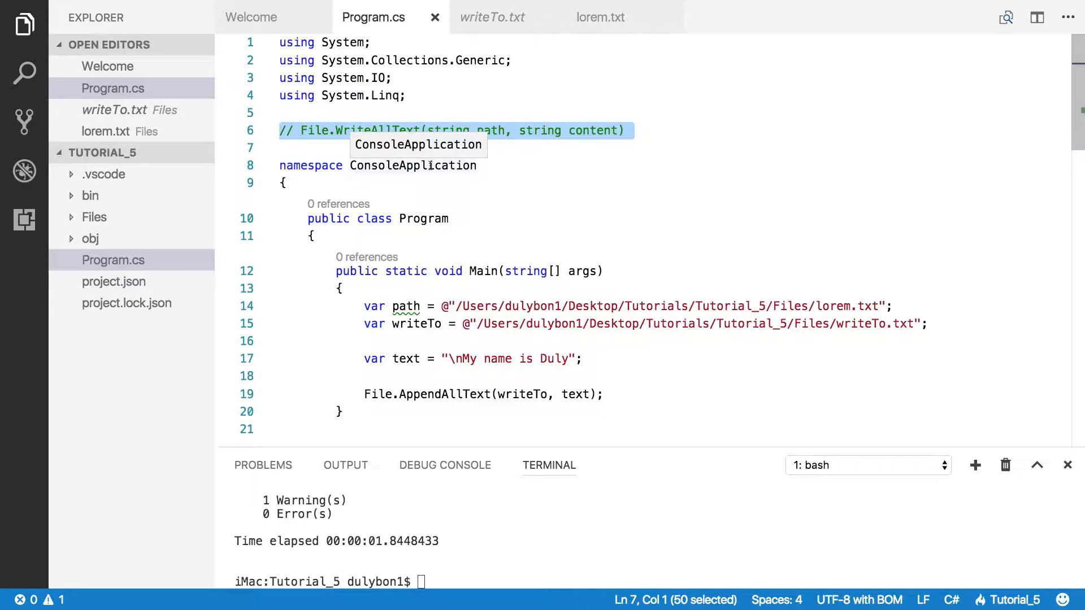
pyautogui.click(527, 218)
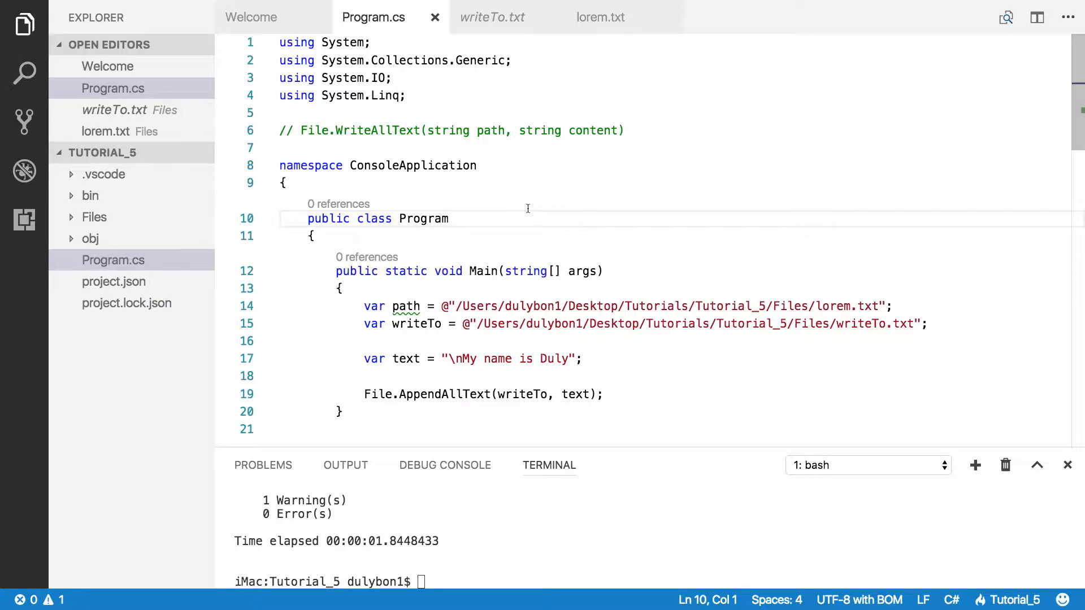
pyautogui.scroll(-3)
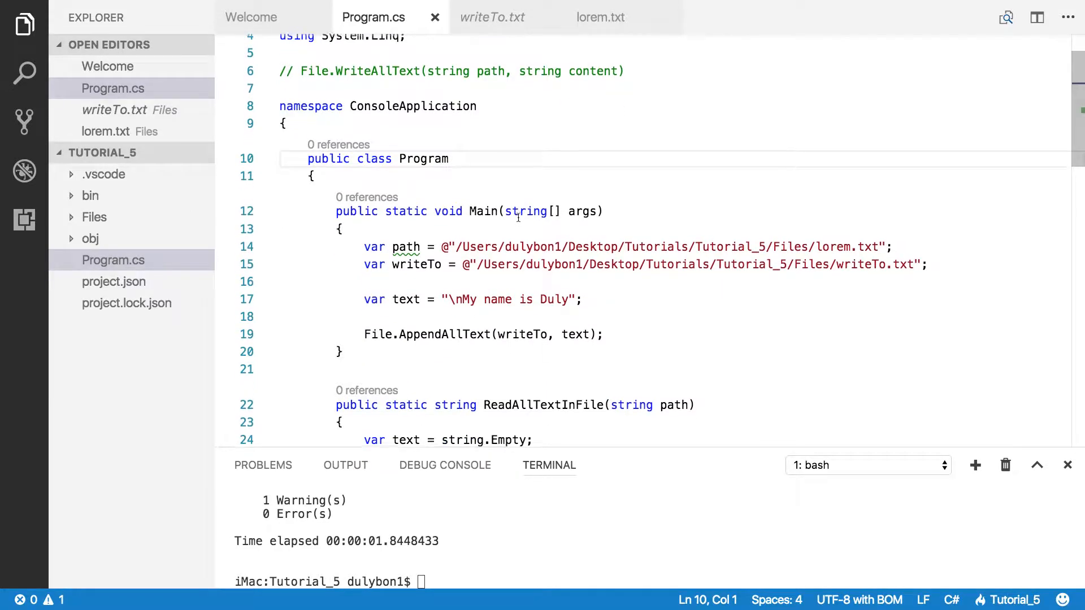
pyautogui.scroll(-3)
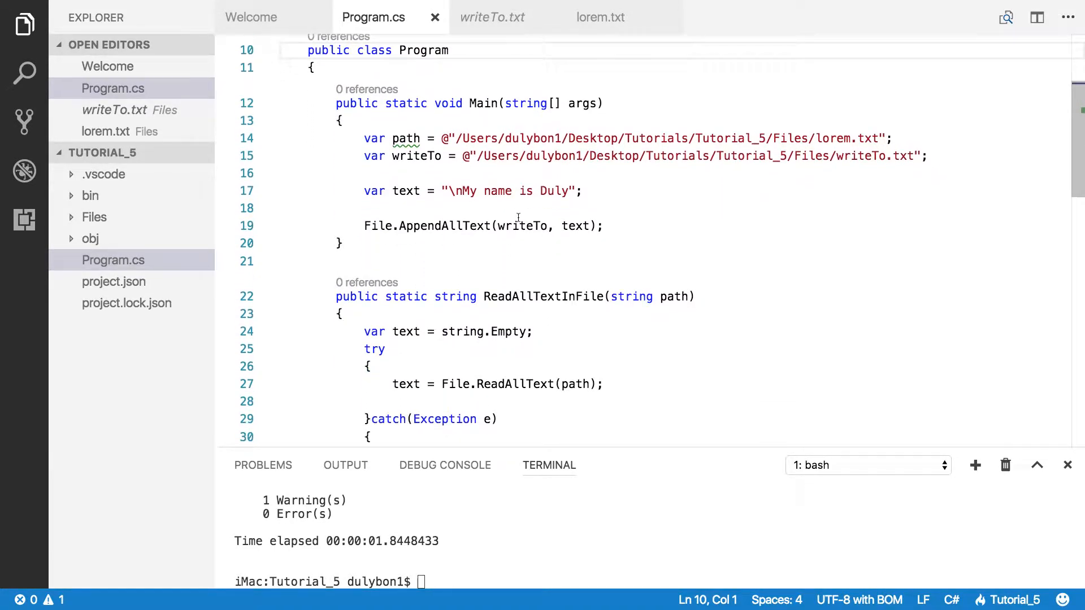
pyautogui.scroll(3)
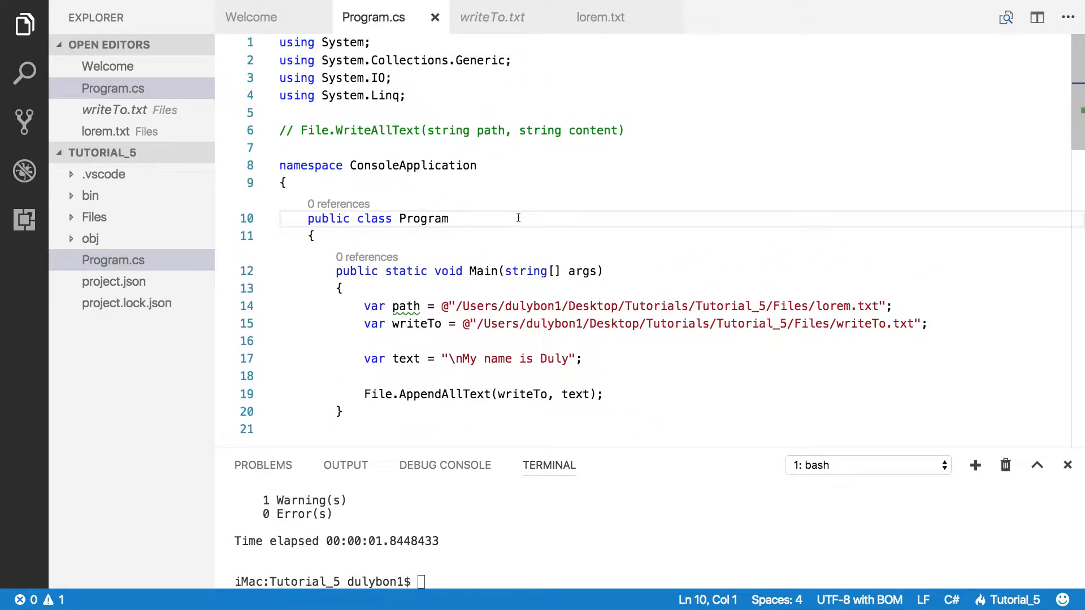
pyautogui.moveTo(598, 220)
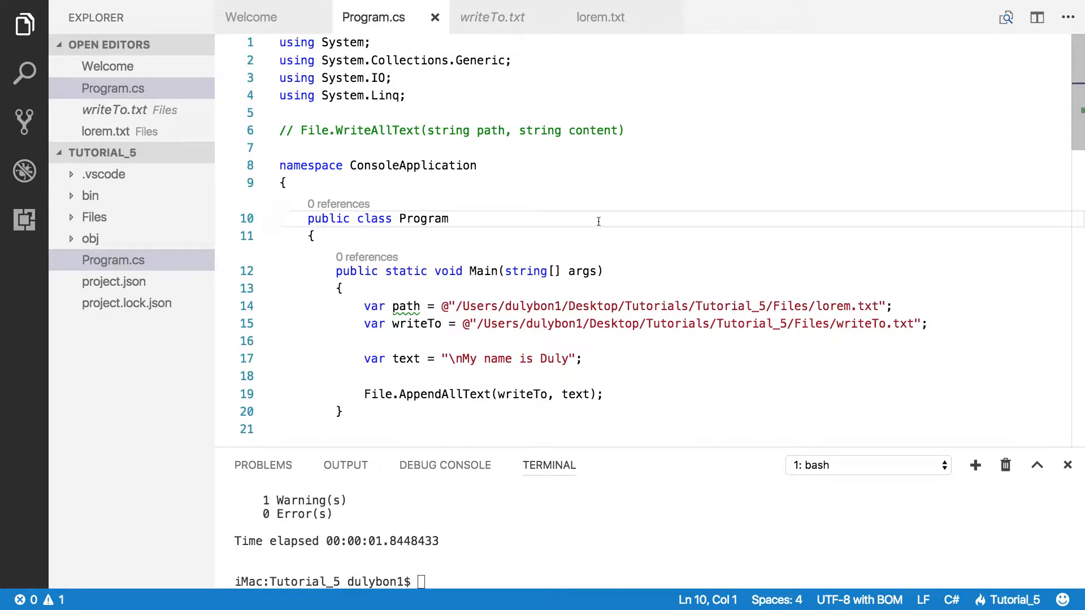
pyautogui.moveTo(727, 4)
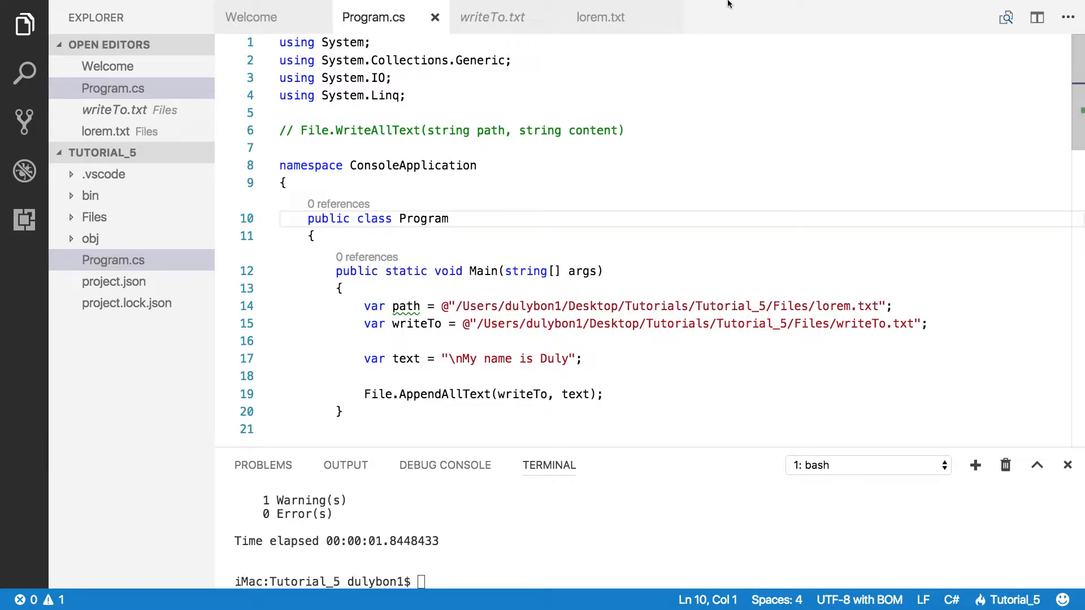